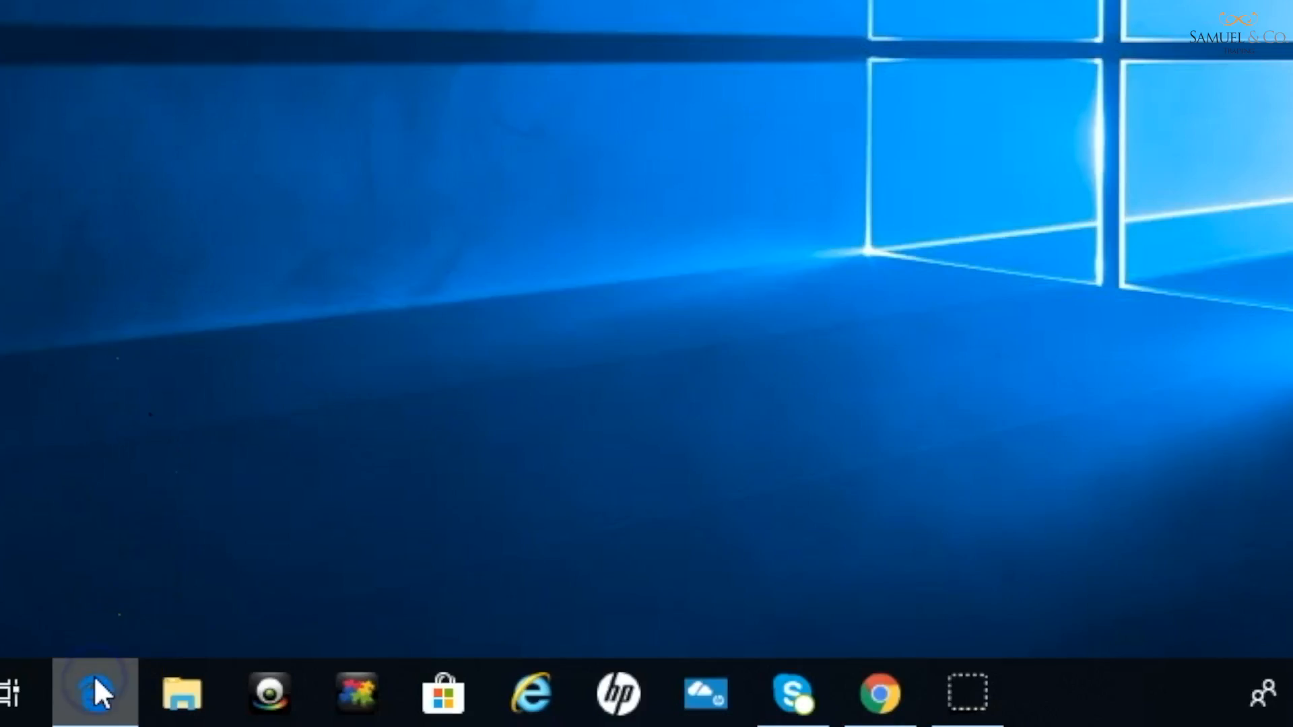
Launch the Microsoft Edge browser from the taskbar
{"action": "left_click", "coordinate": [94, 692]}
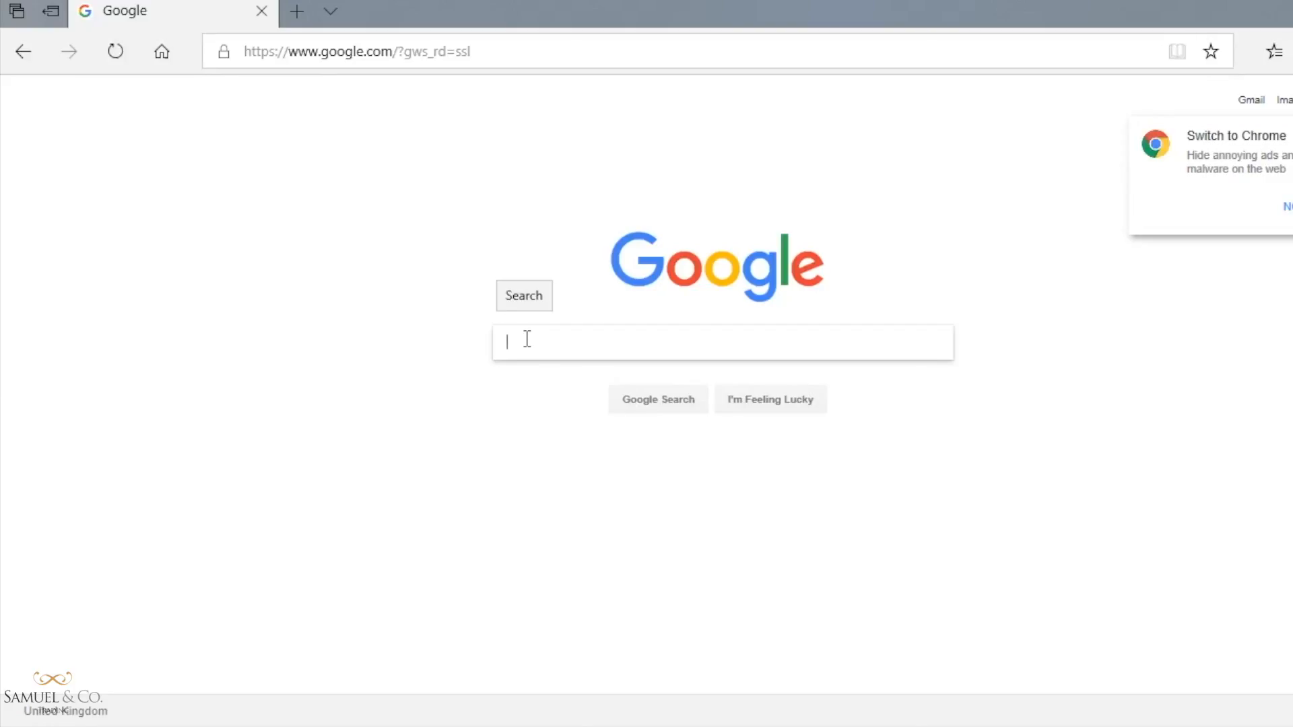
Search Google for 'download mt4 axitrader' and browse the AxiTrader result listings
{"action": "type", "text": "download"}
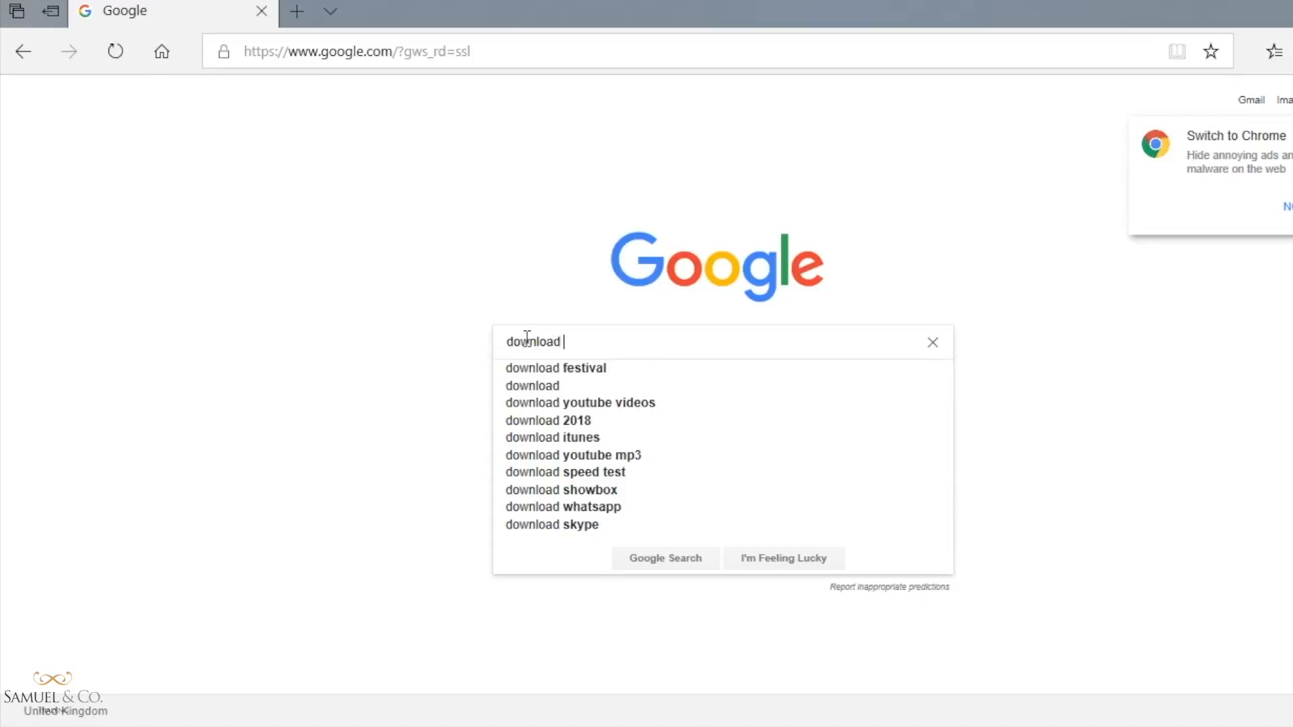
{"action": "type", "text": "mt4"}
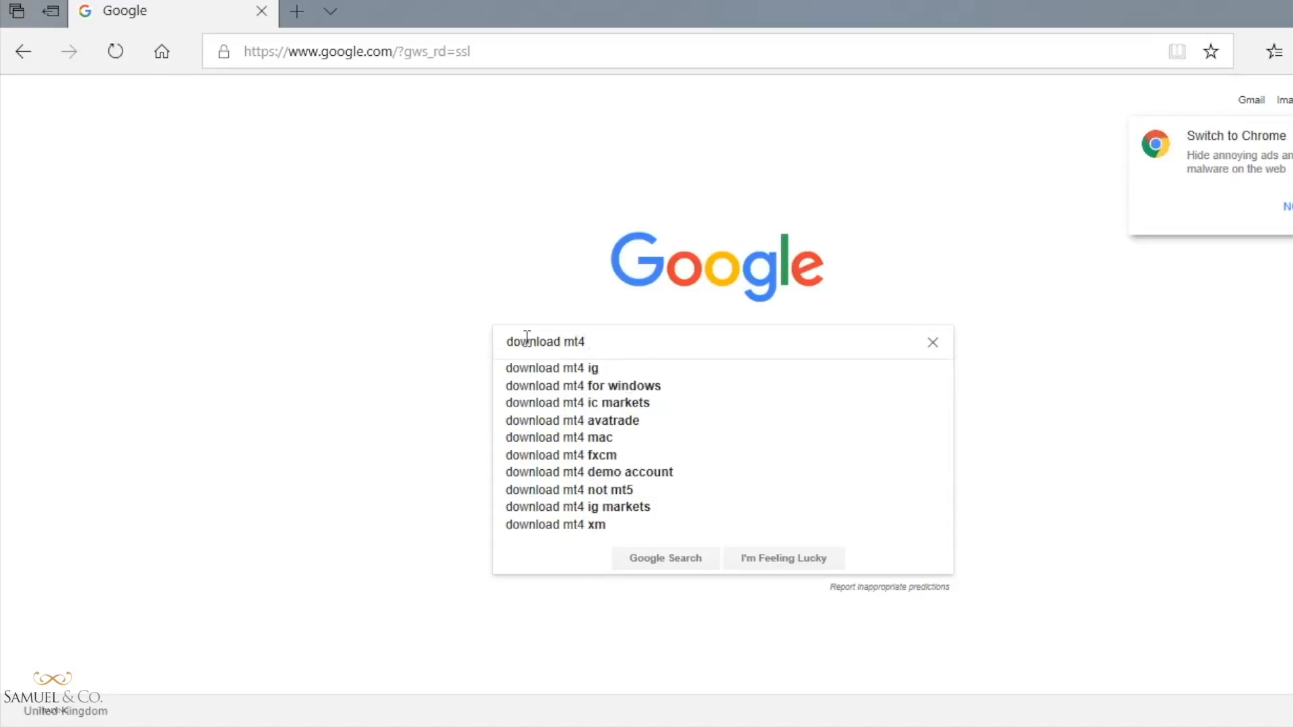
{"action": "type", "text": "axitrader"}
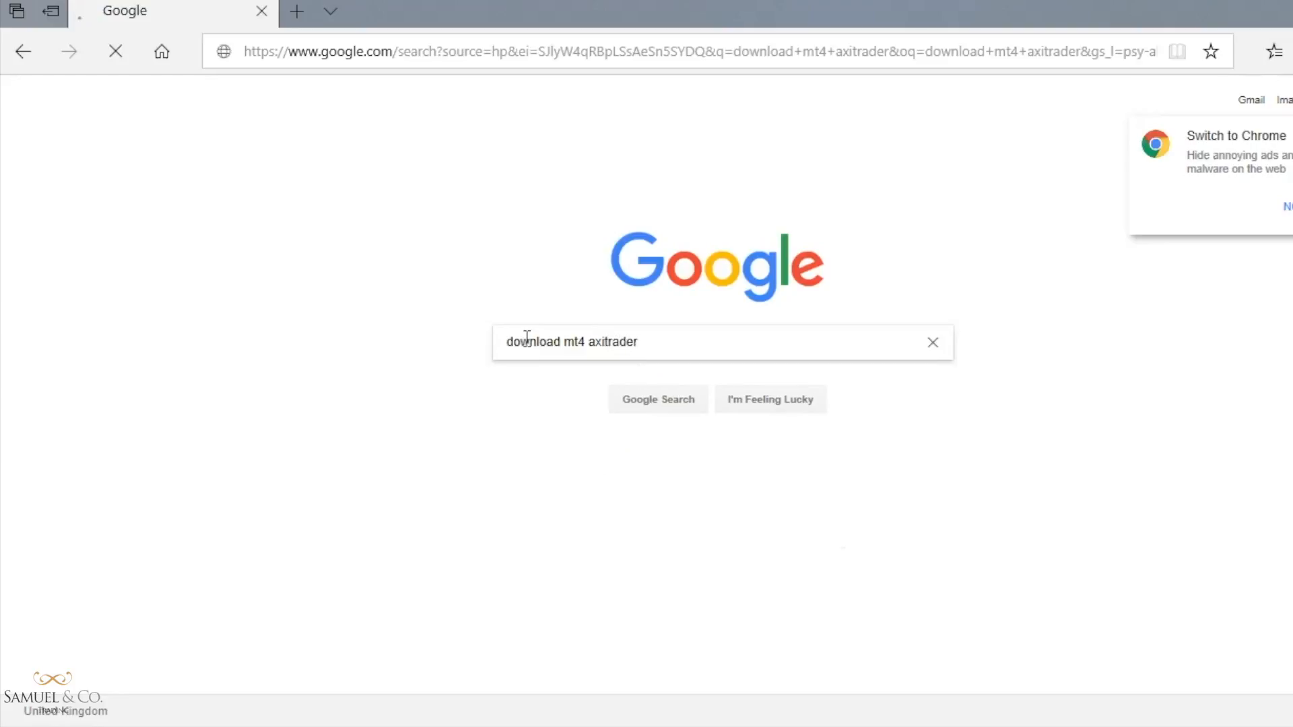
{"action": "key", "text": "enter"}
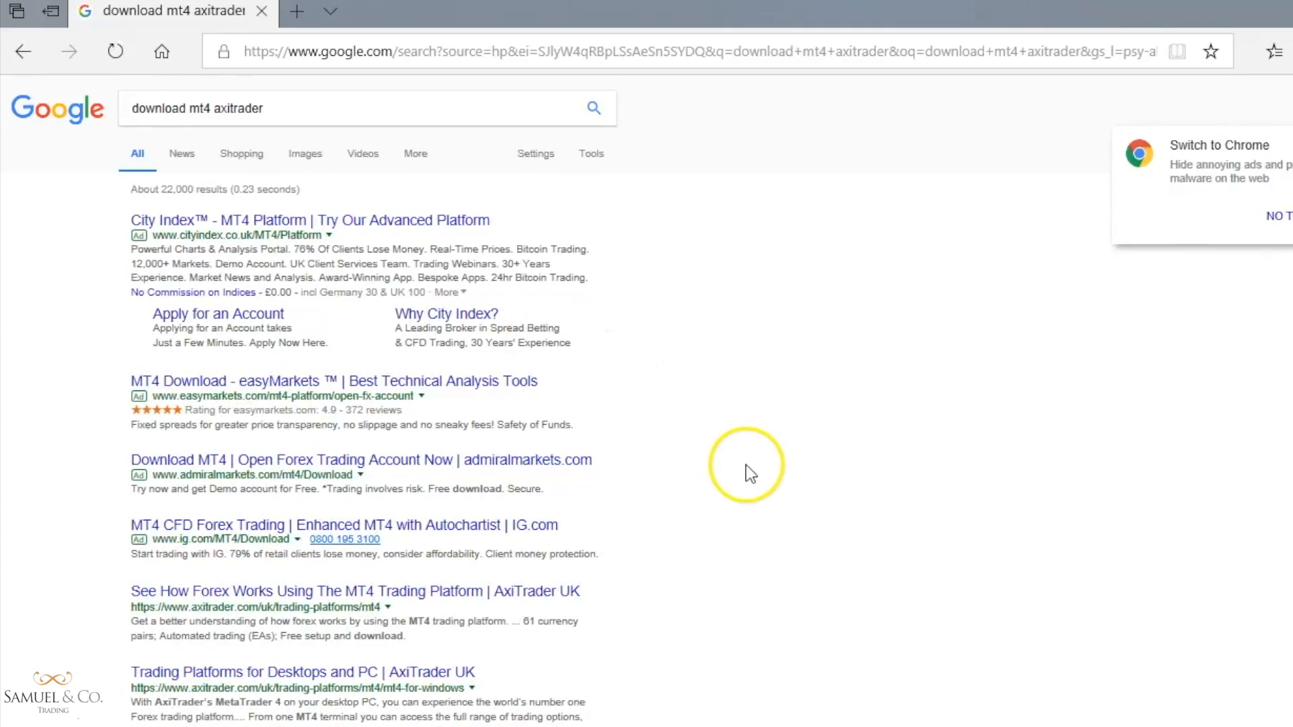
{"action": "scroll", "scroll_direction": "down", "scroll_amount": 3}
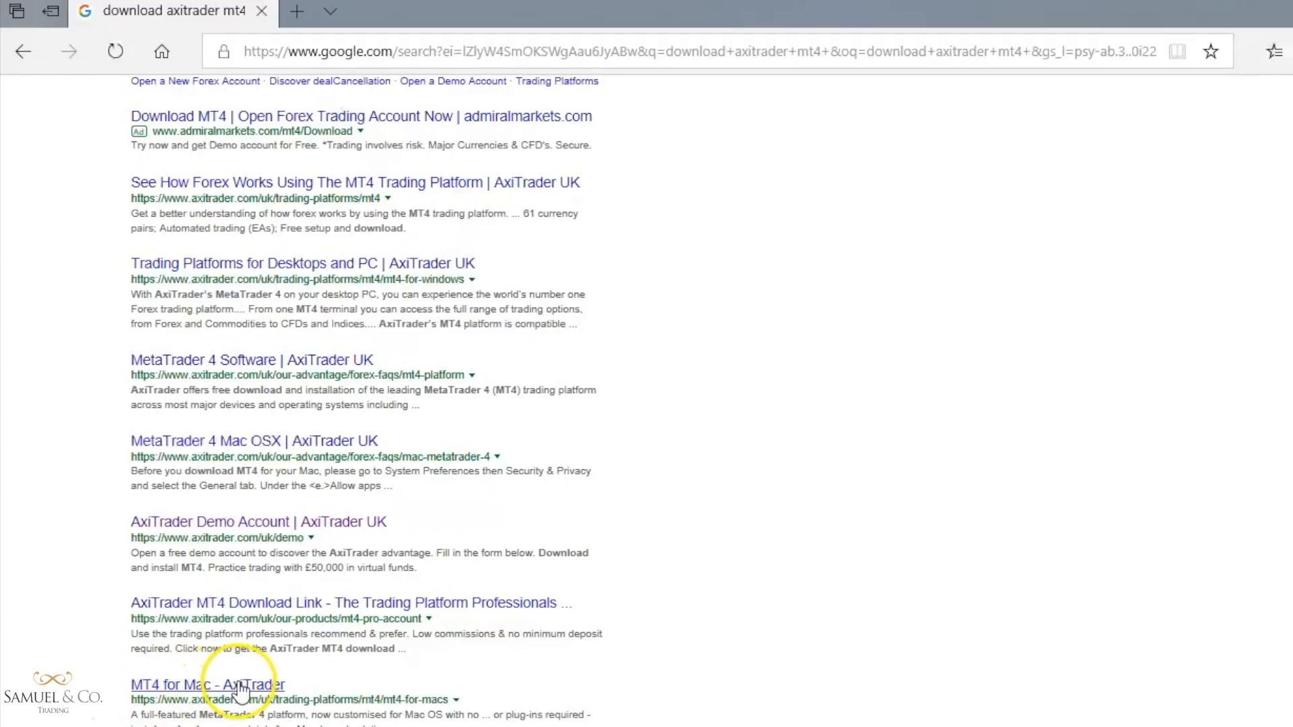
{"action": "mouse_move", "coordinate": [292, 695]}
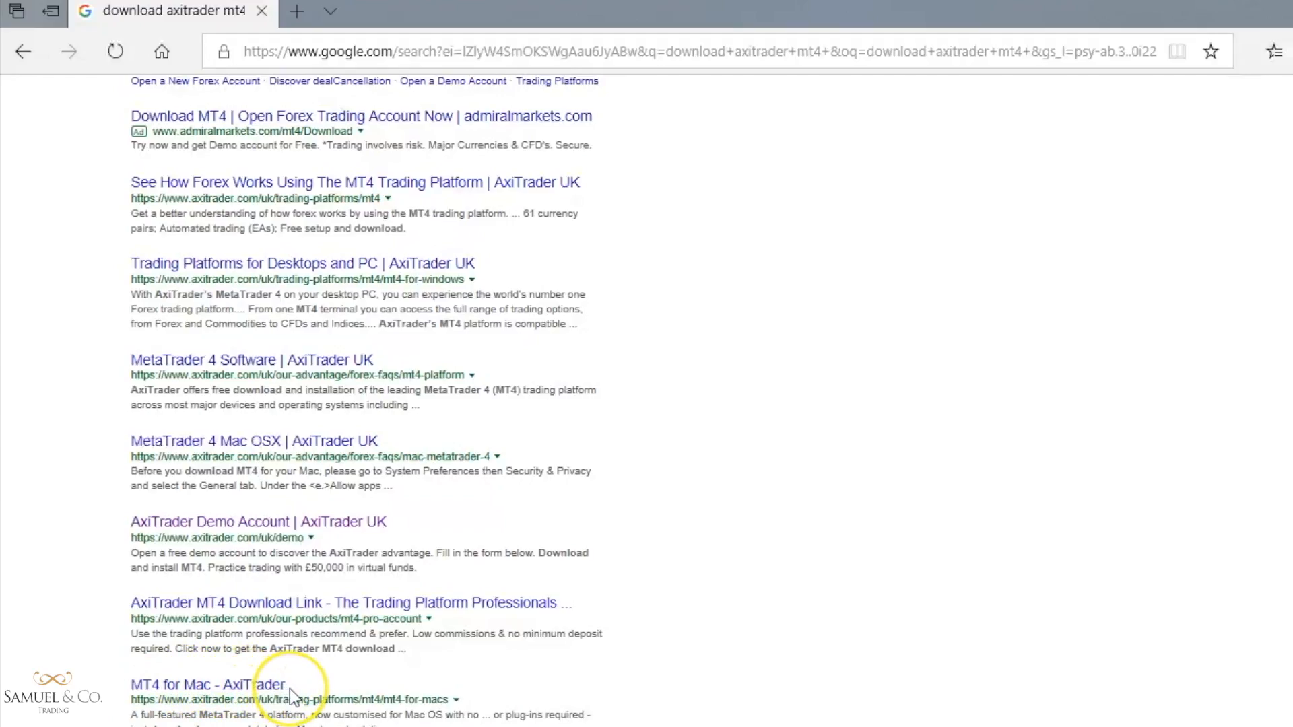
{"action": "mouse_move", "coordinate": [290, 696]}
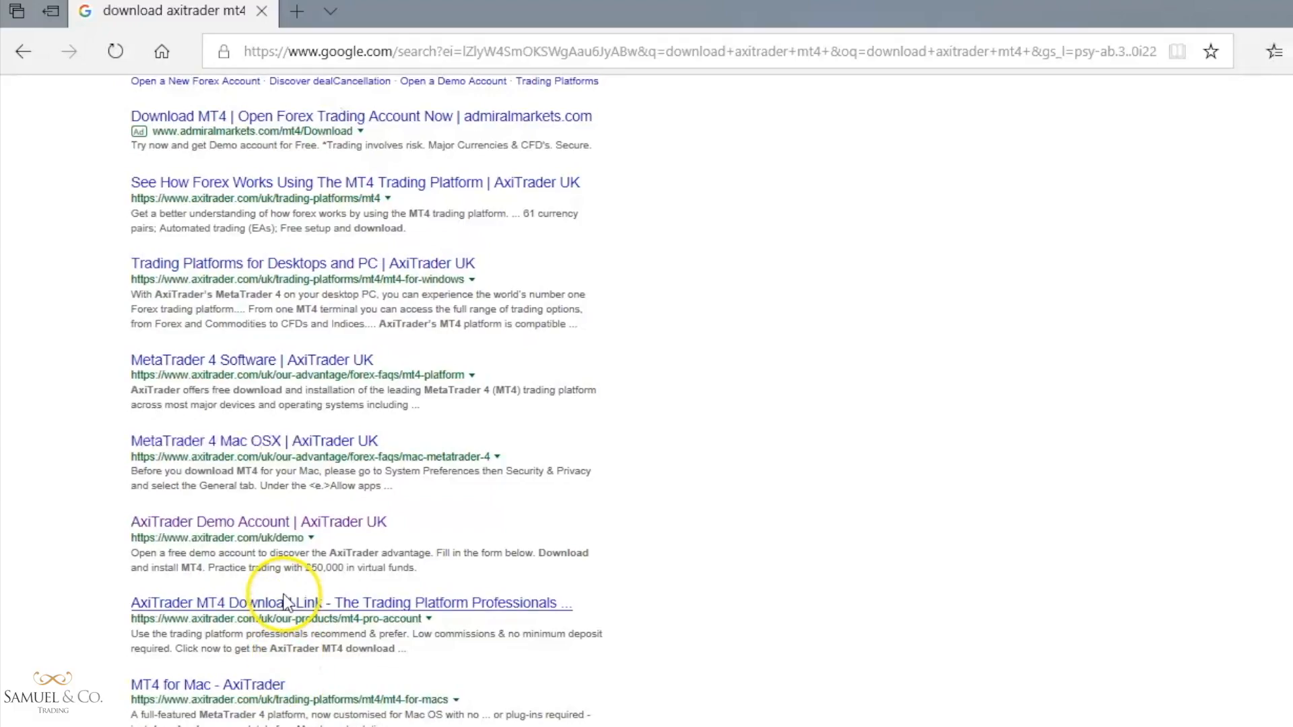
{"action": "mouse_move", "coordinate": [286, 532]}
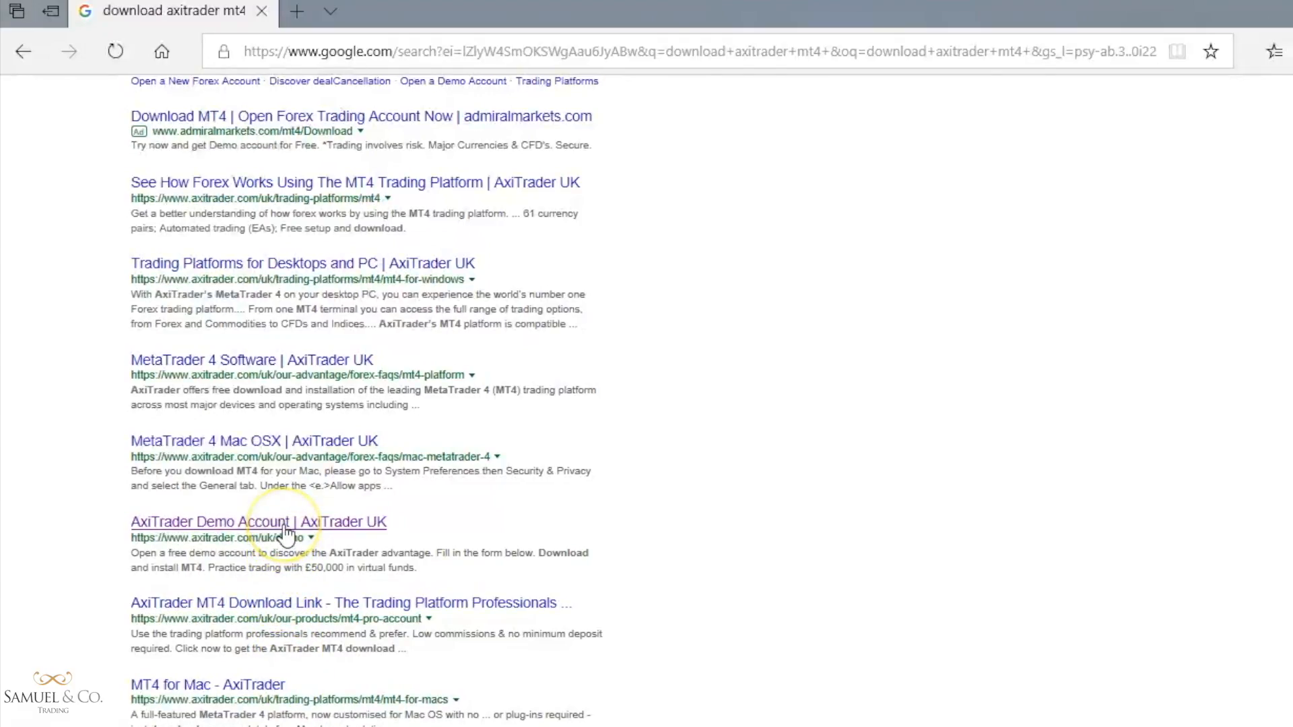
{"action": "left_click", "coordinate": [258, 521]}
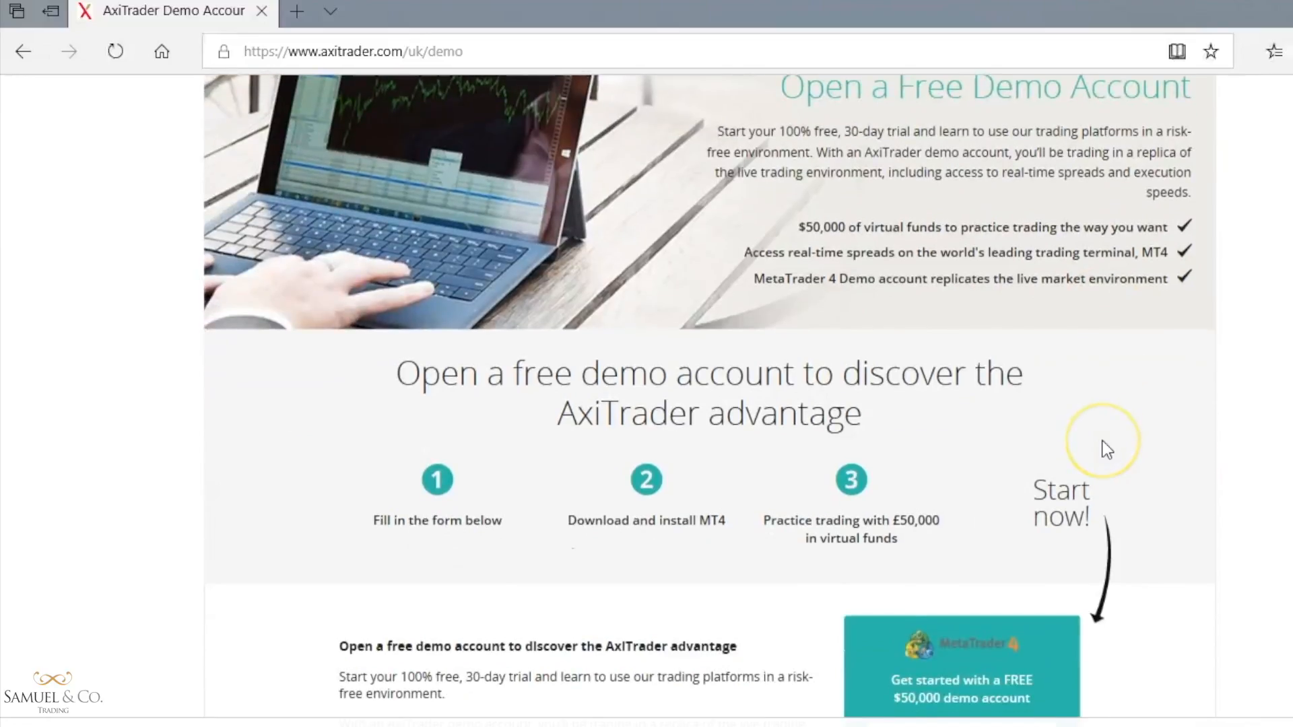
{"action": "scroll", "scroll_direction": "down", "scroll_amount": 3}
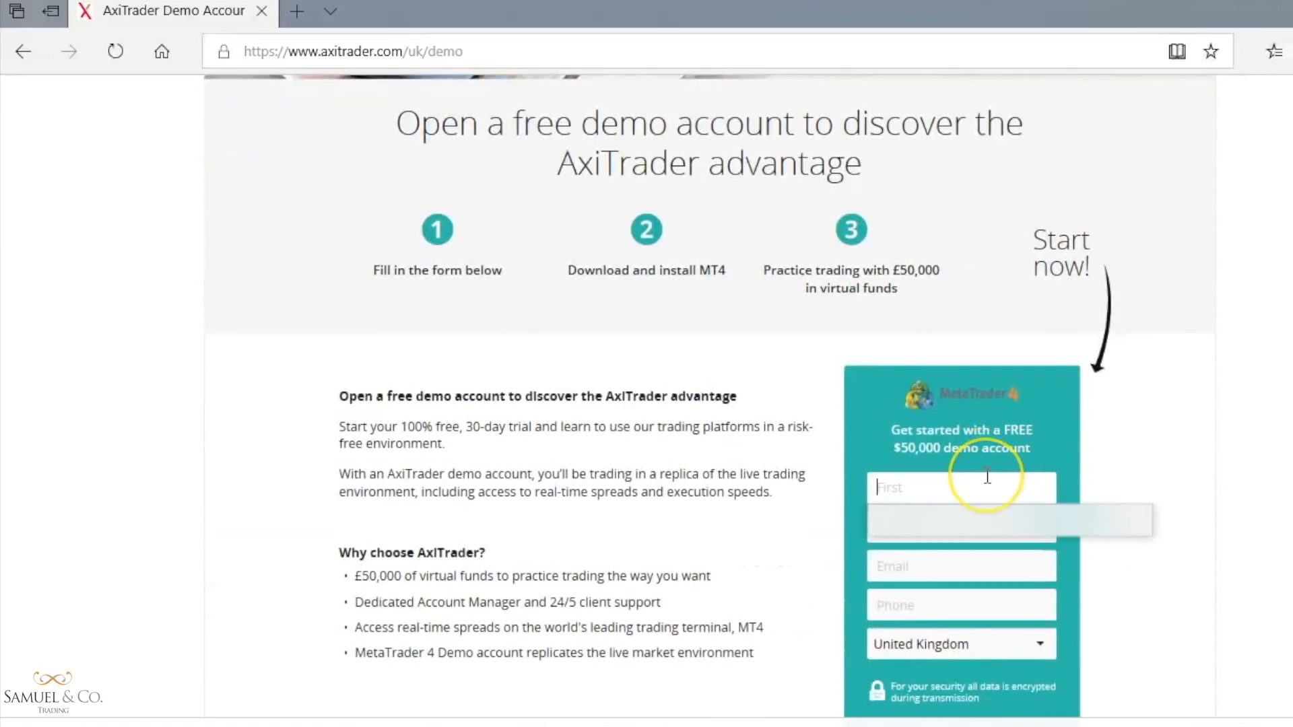
{"action": "left_click", "coordinate": [960, 486]}
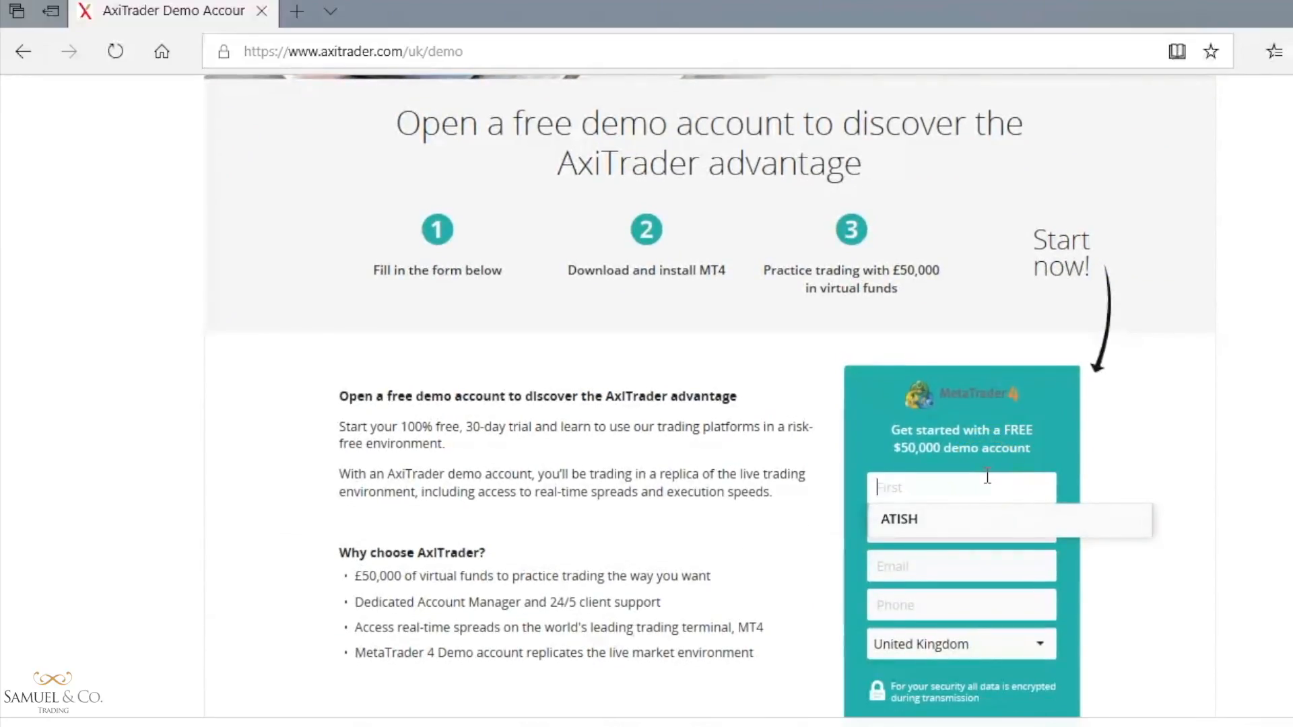
{"action": "type", "text": "Atis"}
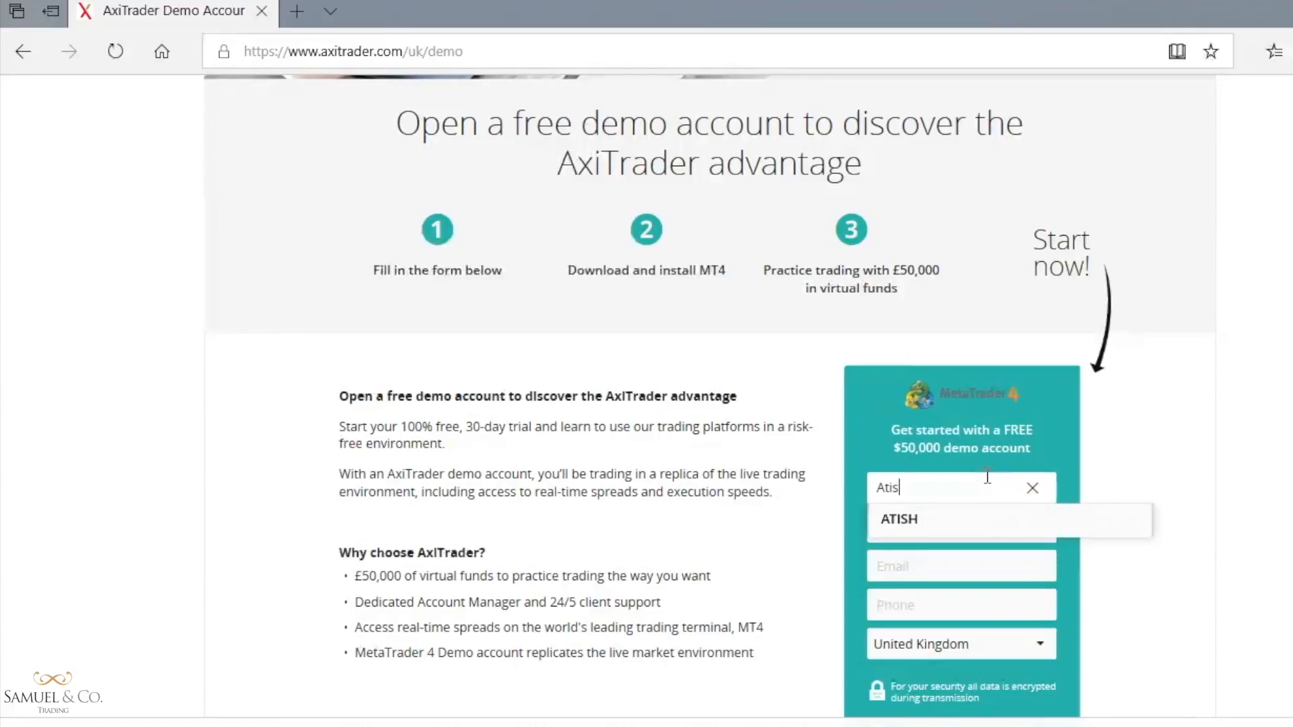
{"action": "type", "text": "Patel"}
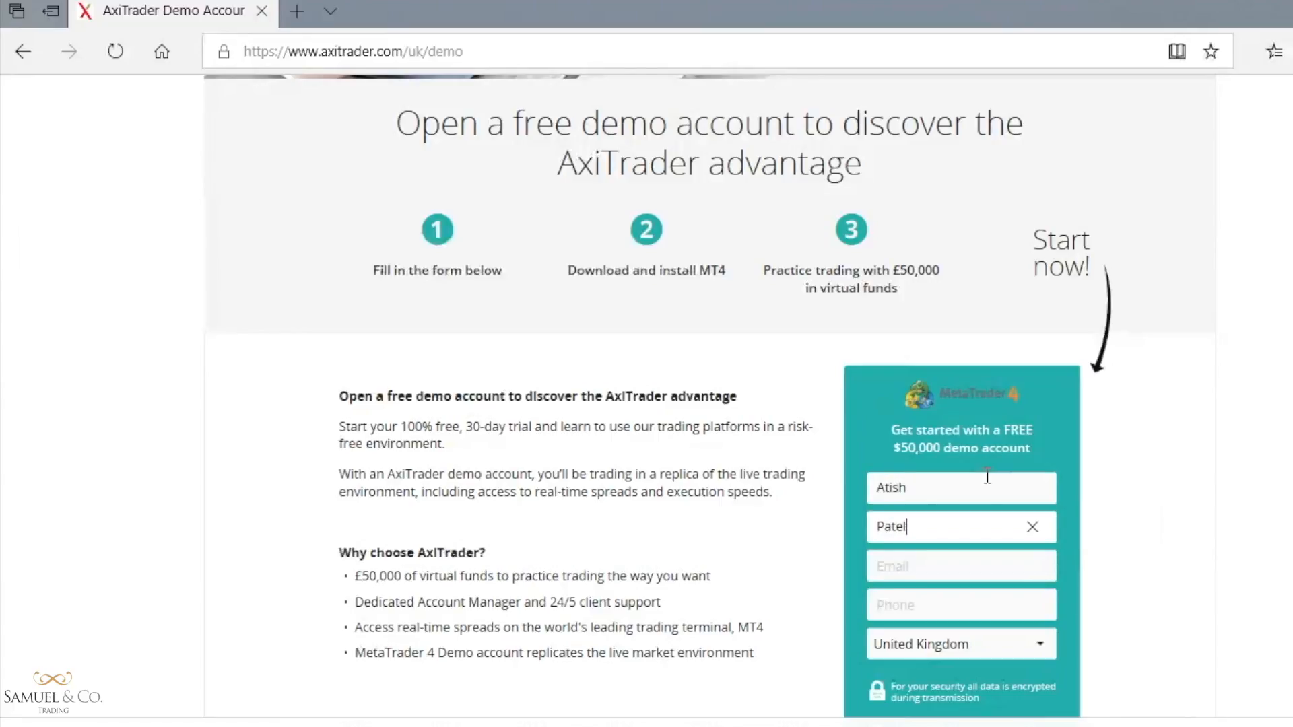
{"action": "left_click", "coordinate": [960, 566]}
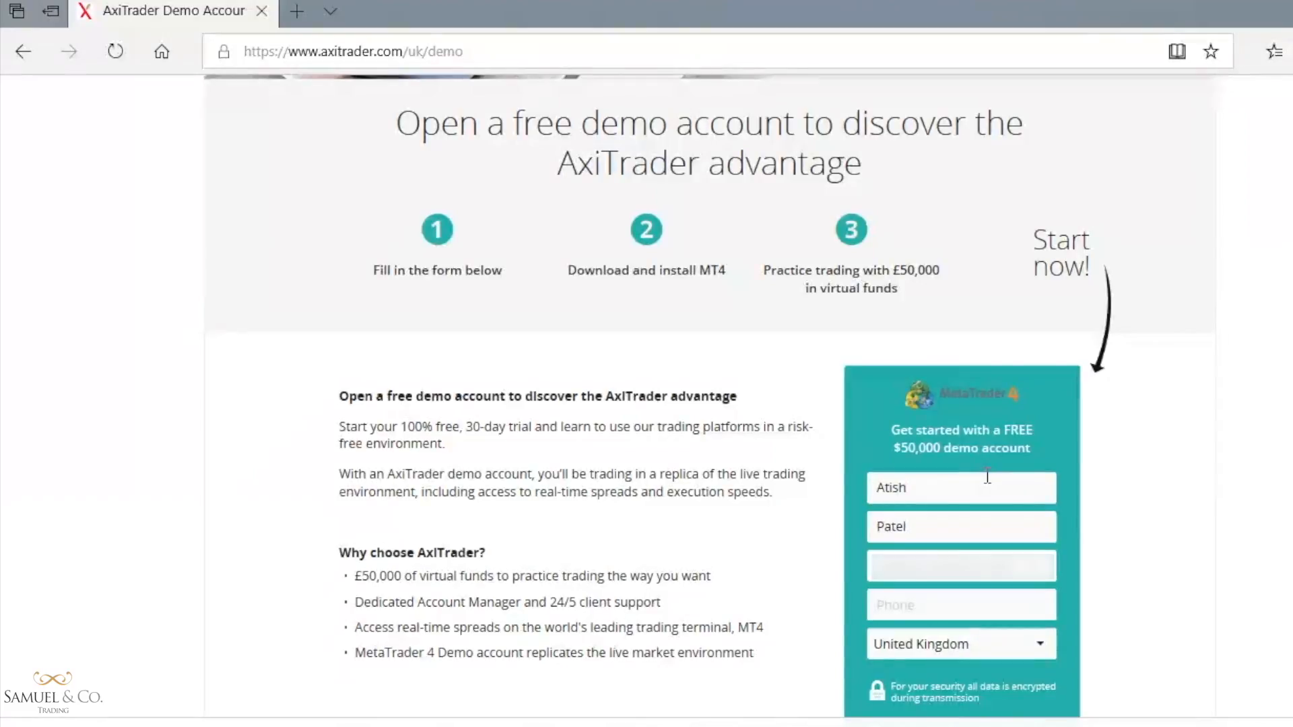
{"action": "left_click", "coordinate": [960, 605]}
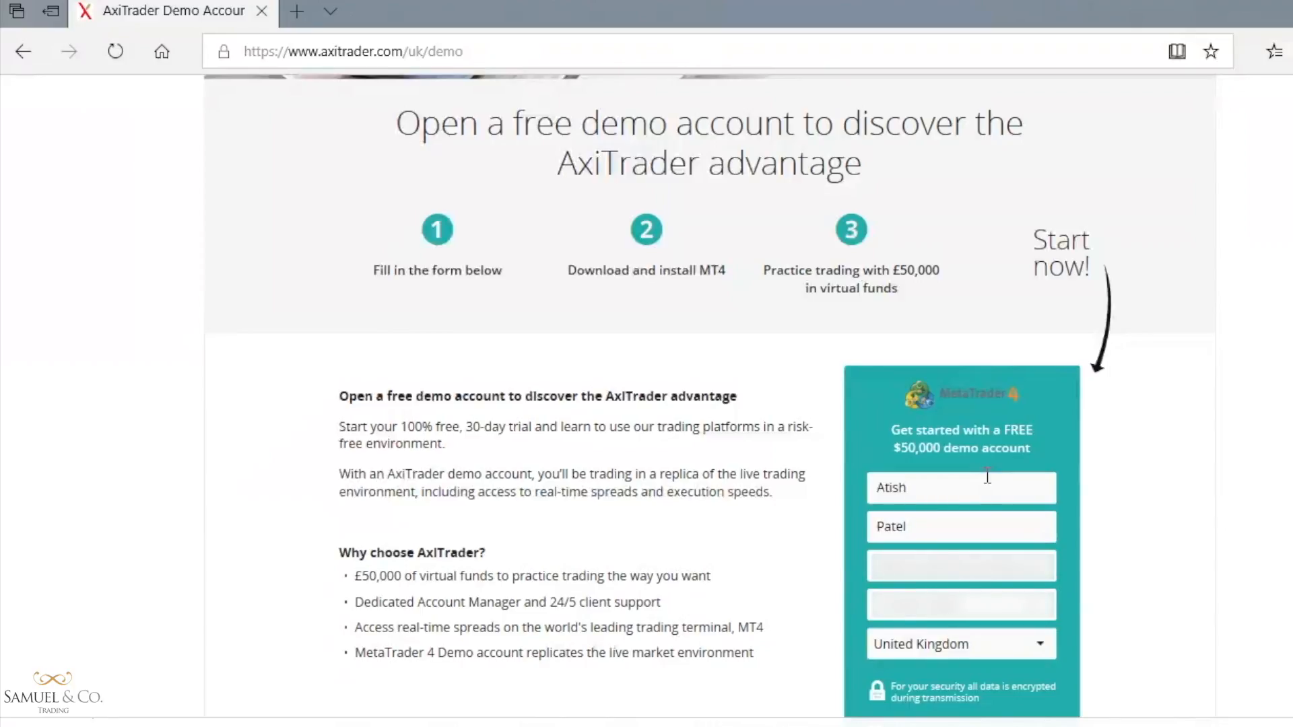
Consent to the Privacy Policy data use and submit the free demo registration
{"action": "scroll", "scroll_direction": "down", "scroll_amount": 3}
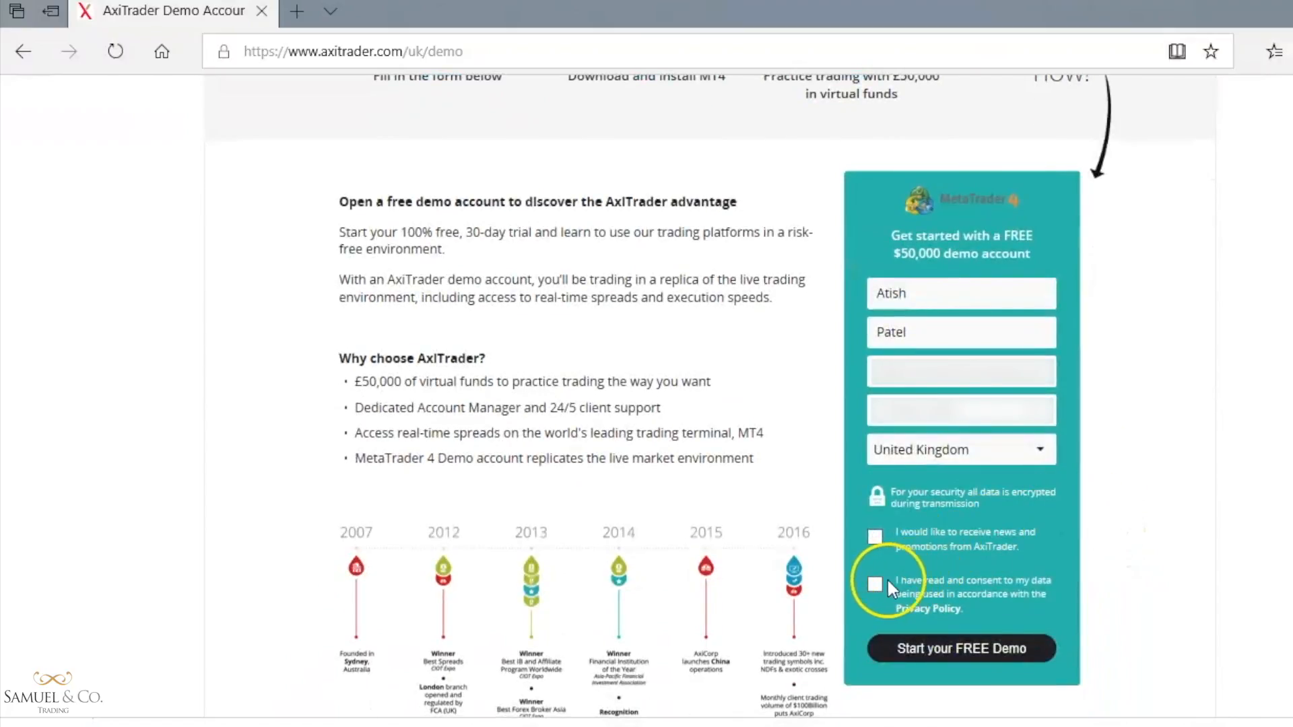
{"action": "left_click", "coordinate": [875, 583]}
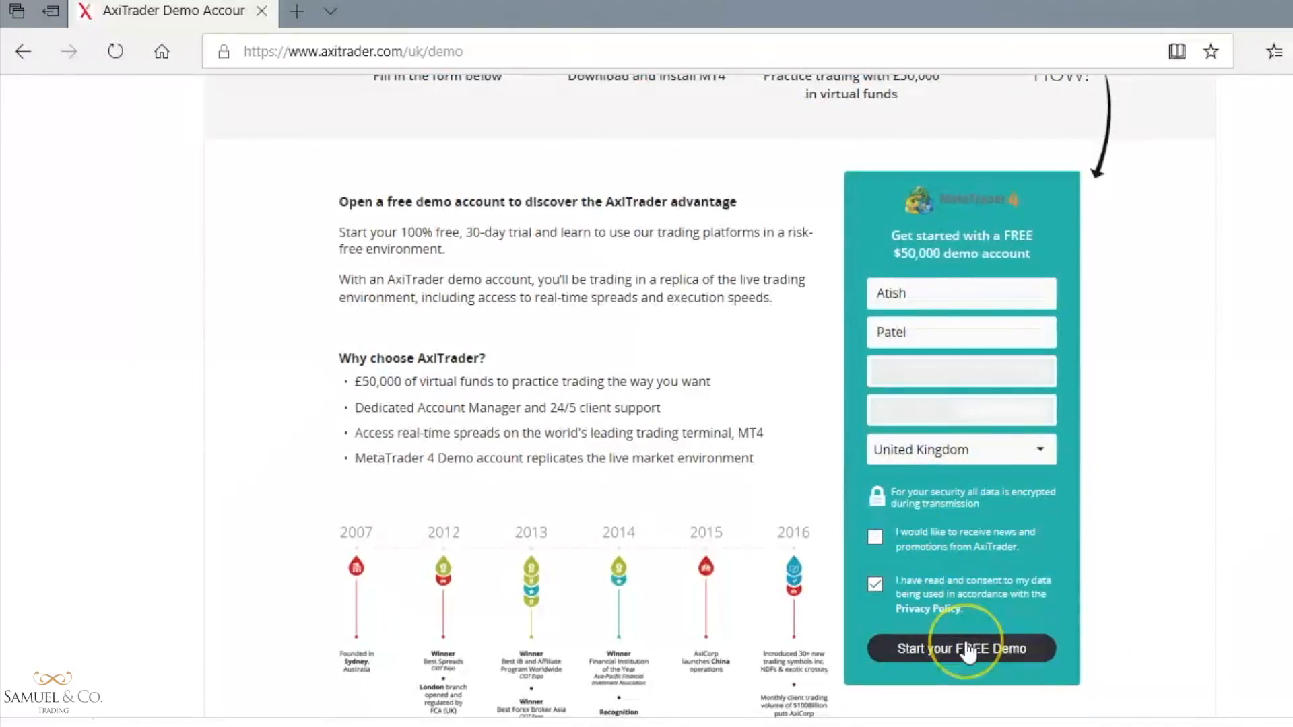
{"action": "left_click", "coordinate": [960, 648]}
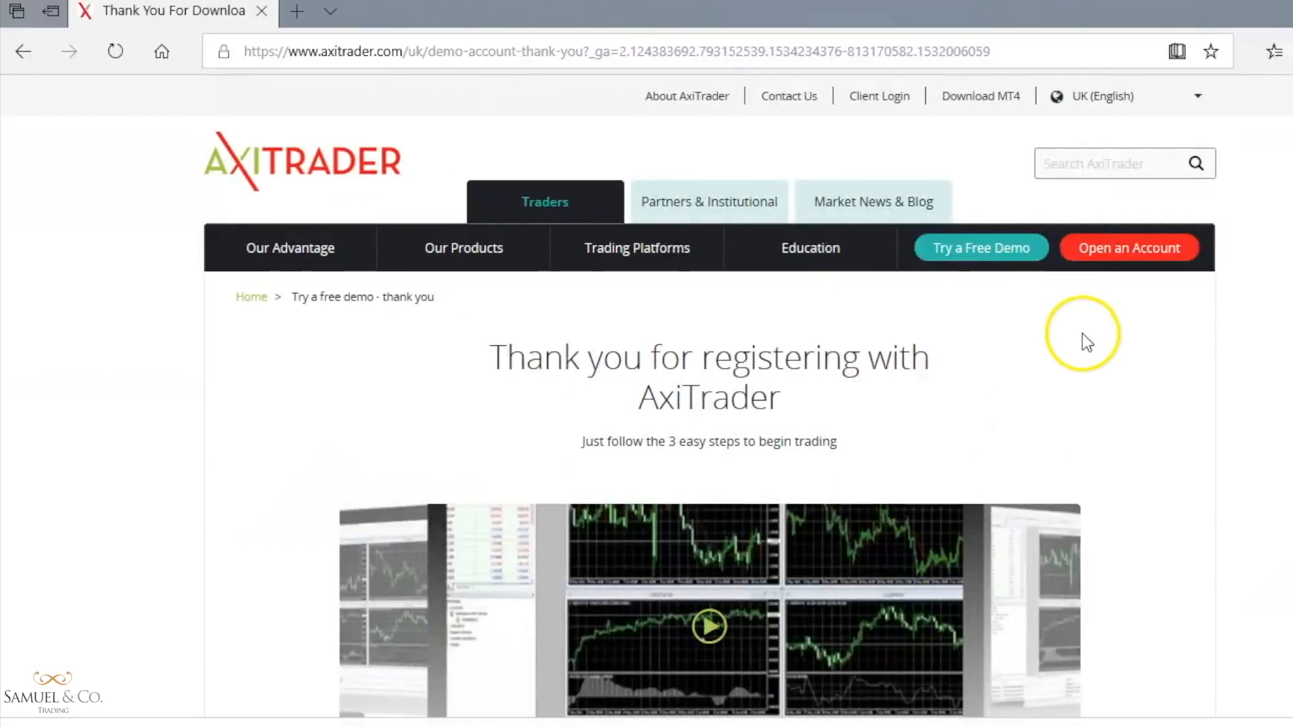
{"action": "scroll", "scroll_direction": "down", "scroll_amount": 3}
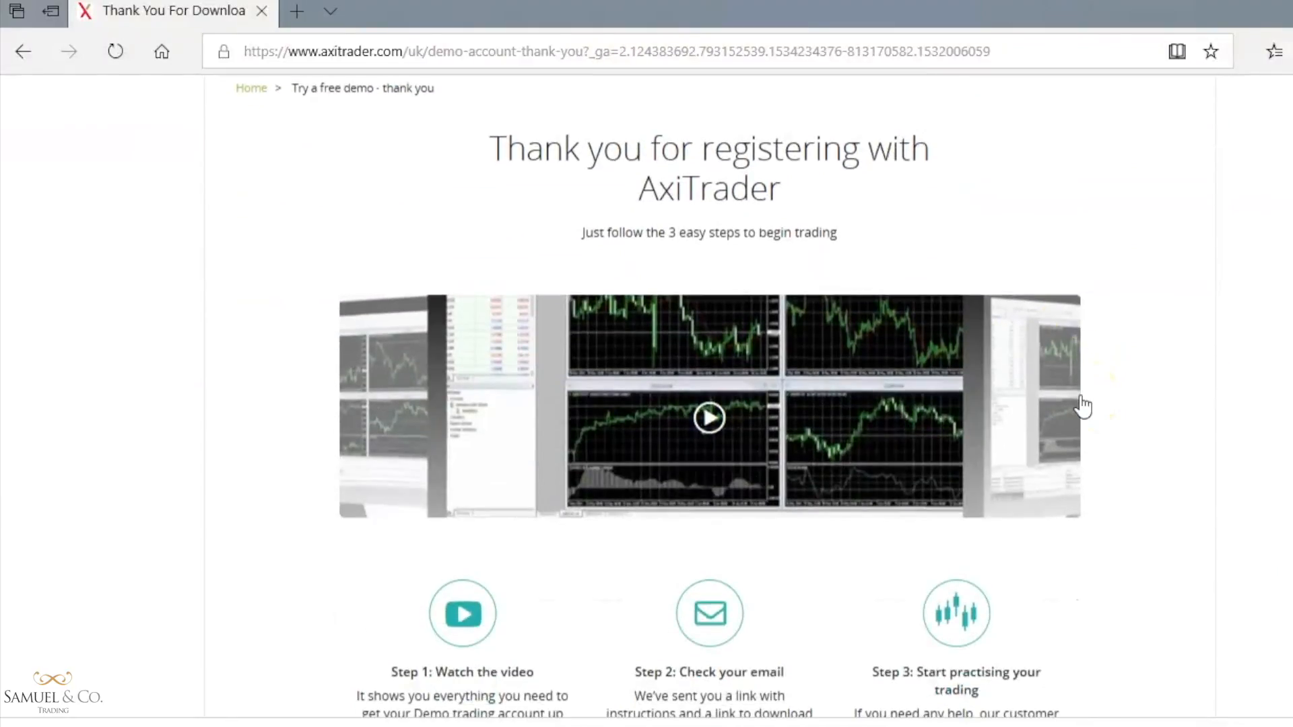
{"action": "scroll", "scroll_direction": "down", "scroll_amount": 3}
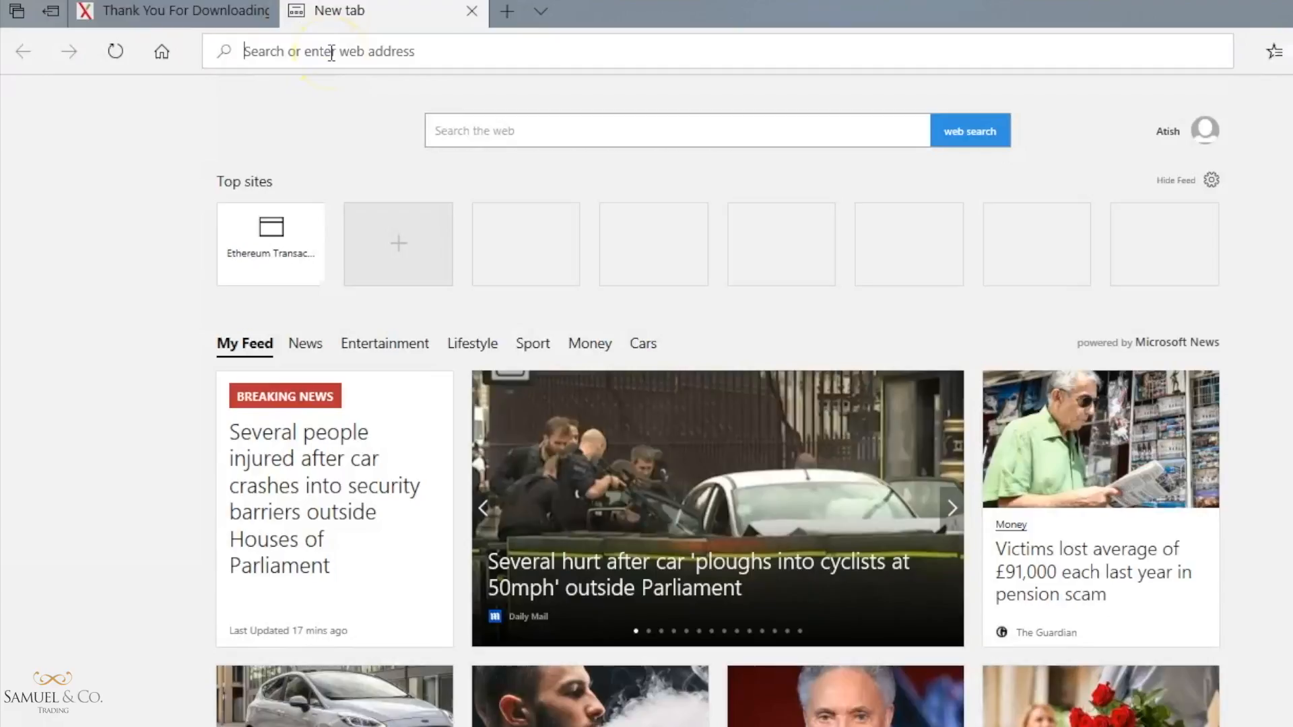
Sign in to Gmail and download the Windows MetaTrader 4 installer from the AxiTrader email
{"action": "type", "text": "gmail.com"}
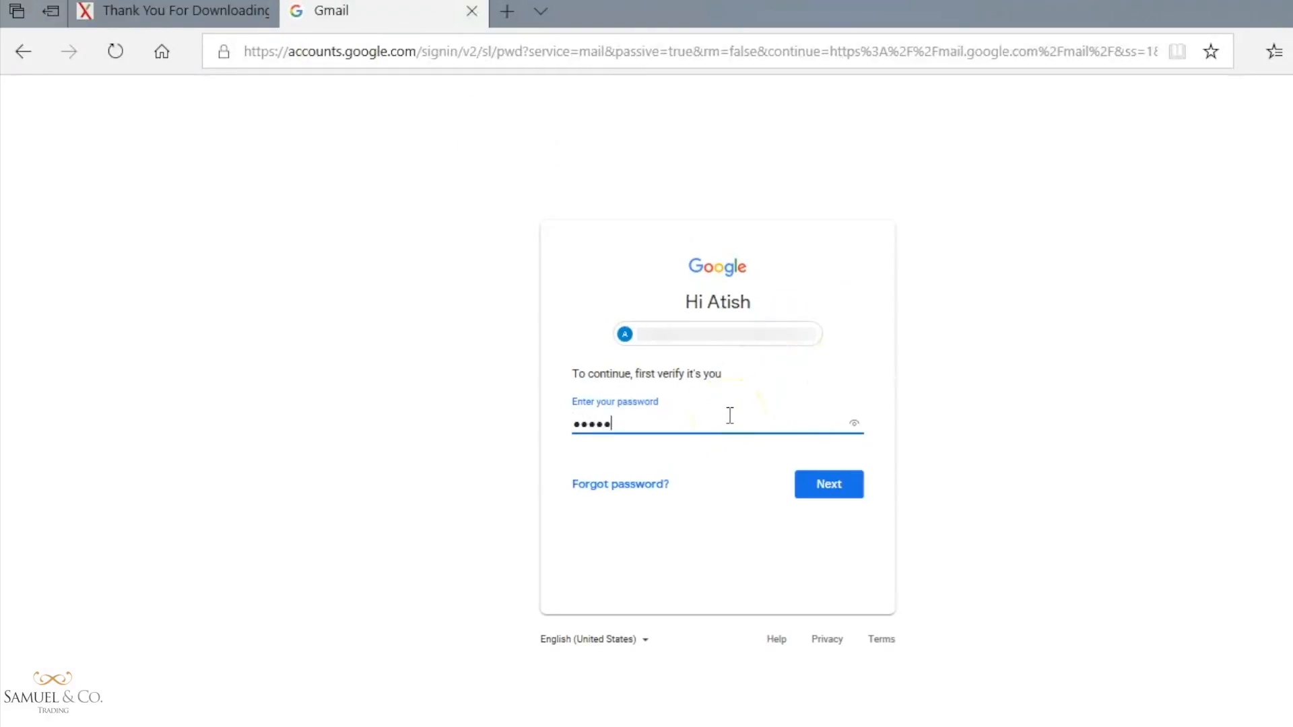
{"action": "left_click", "coordinate": [828, 484]}
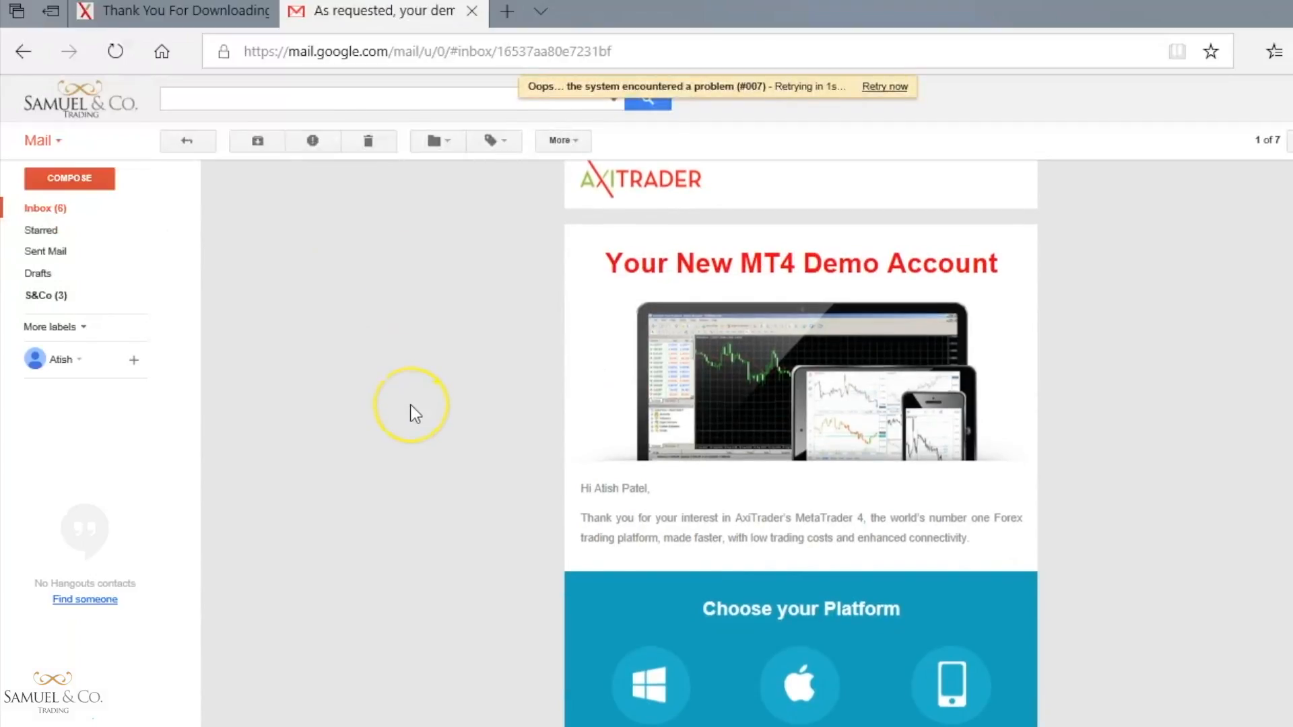
{"action": "scroll", "scroll_direction": "down", "scroll_amount": 3}
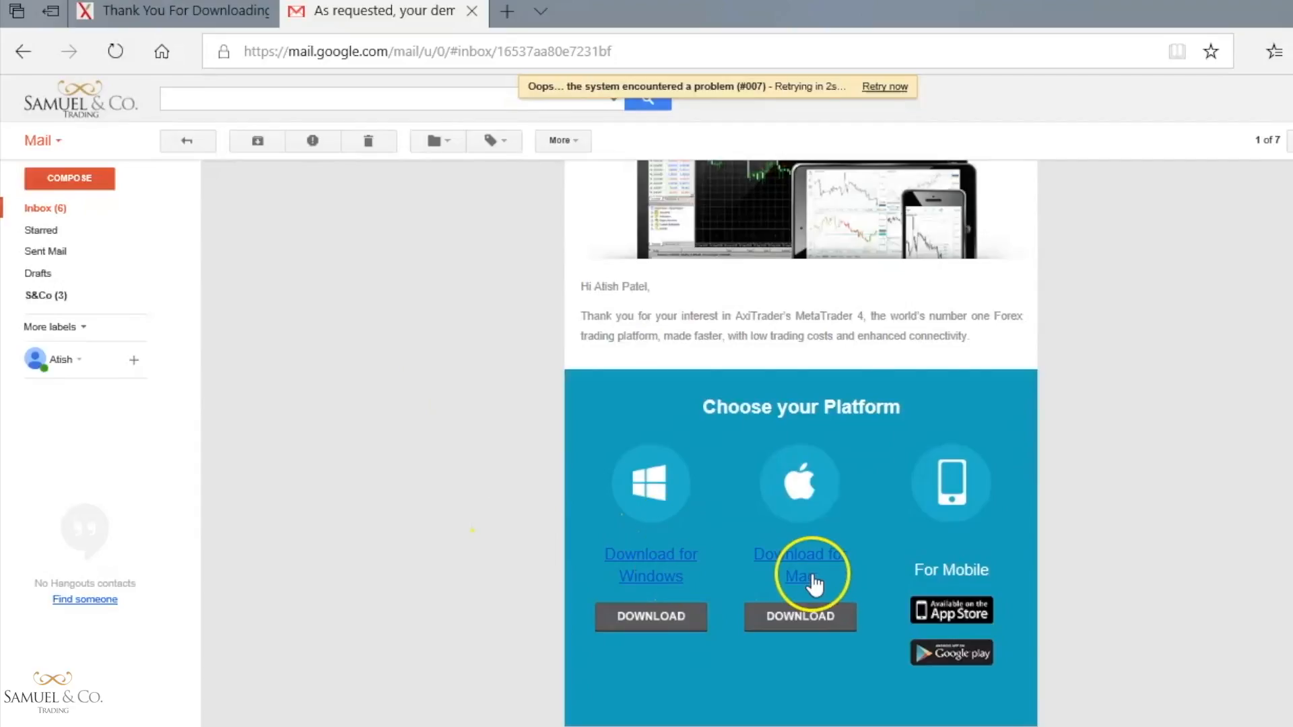
{"action": "mouse_move", "coordinate": [651, 619]}
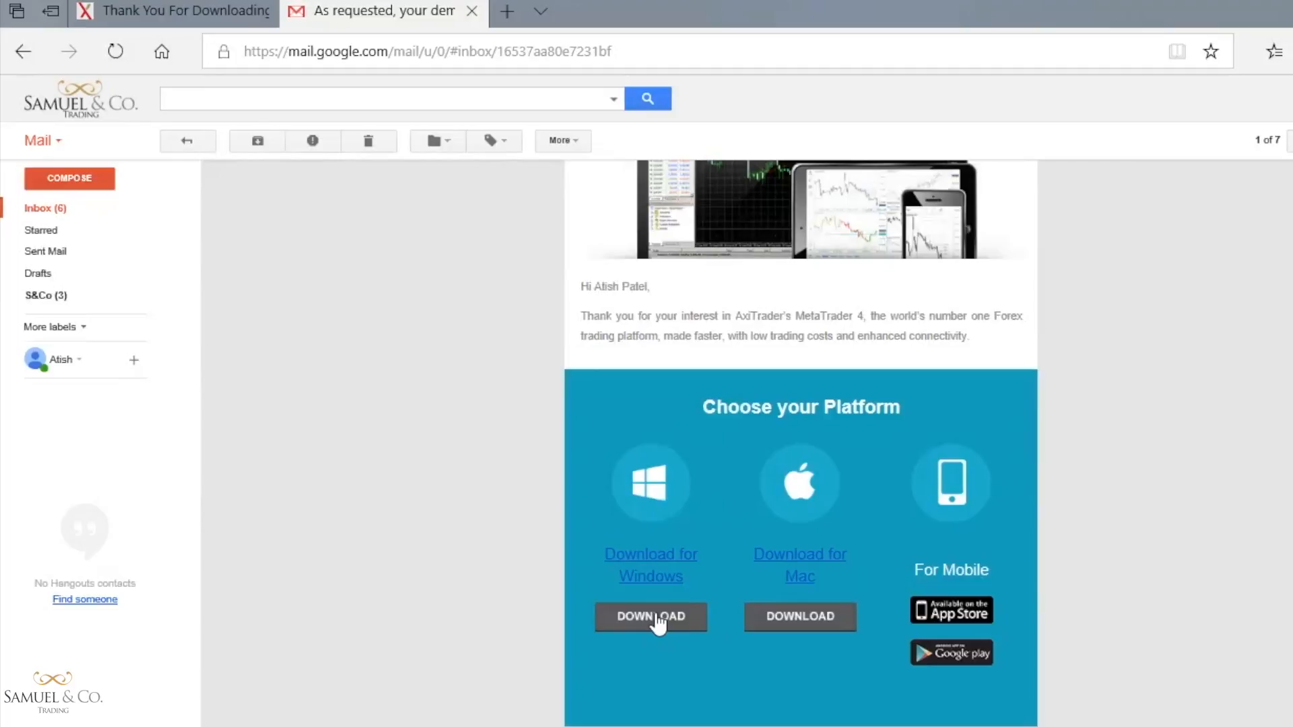
{"action": "left_click", "coordinate": [650, 616]}
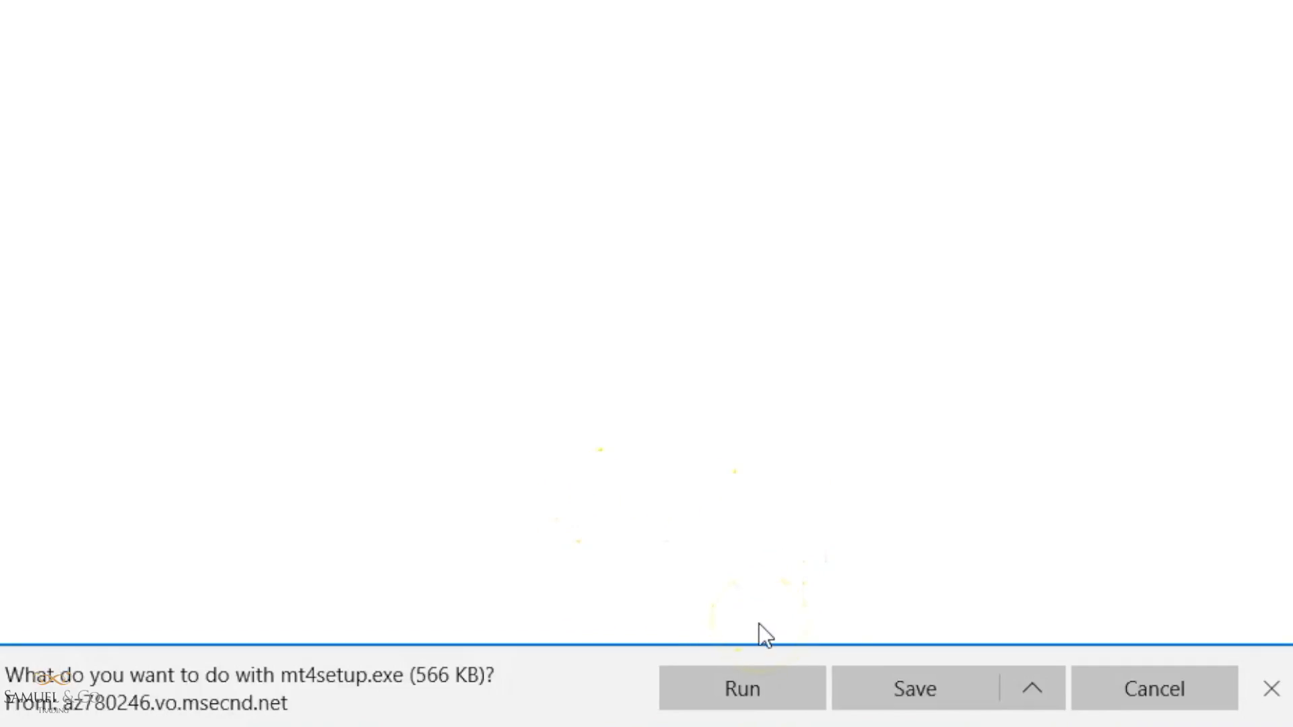
Run mt4setup.exe, accept the licence agreement and finish the installation
{"action": "left_click", "coordinate": [741, 688]}
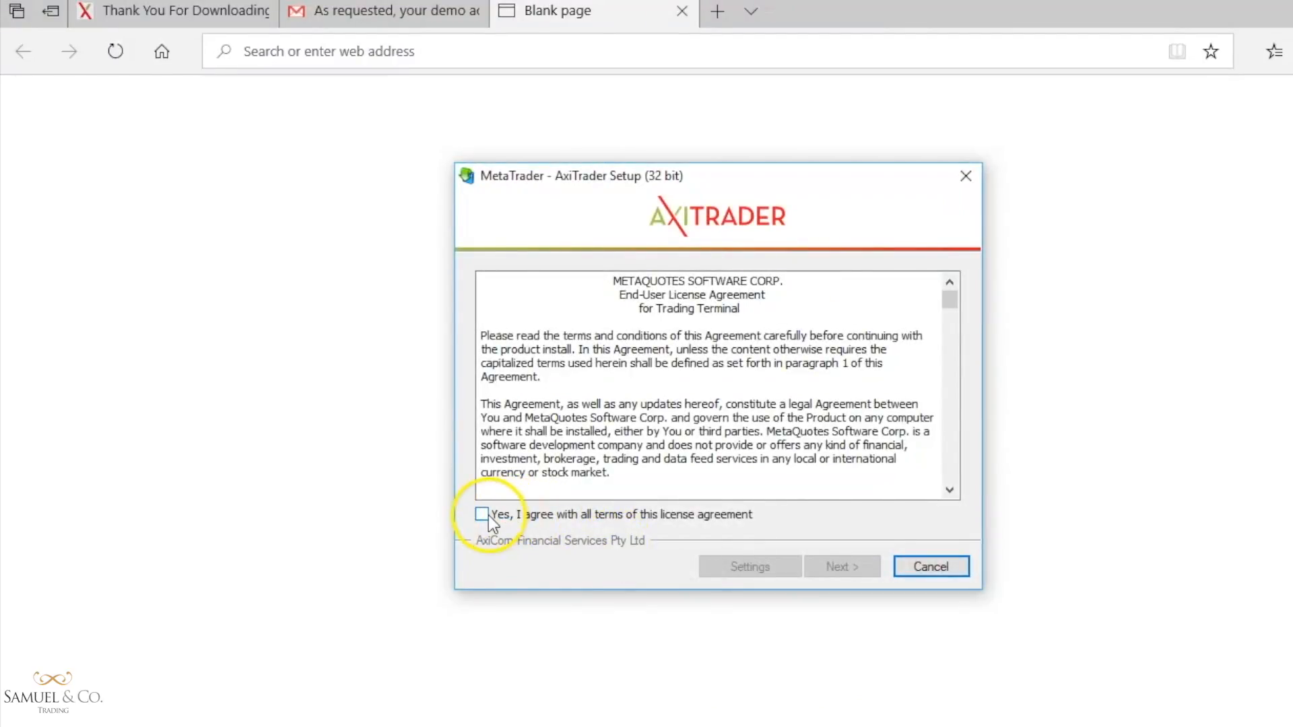
{"action": "left_click", "coordinate": [482, 514]}
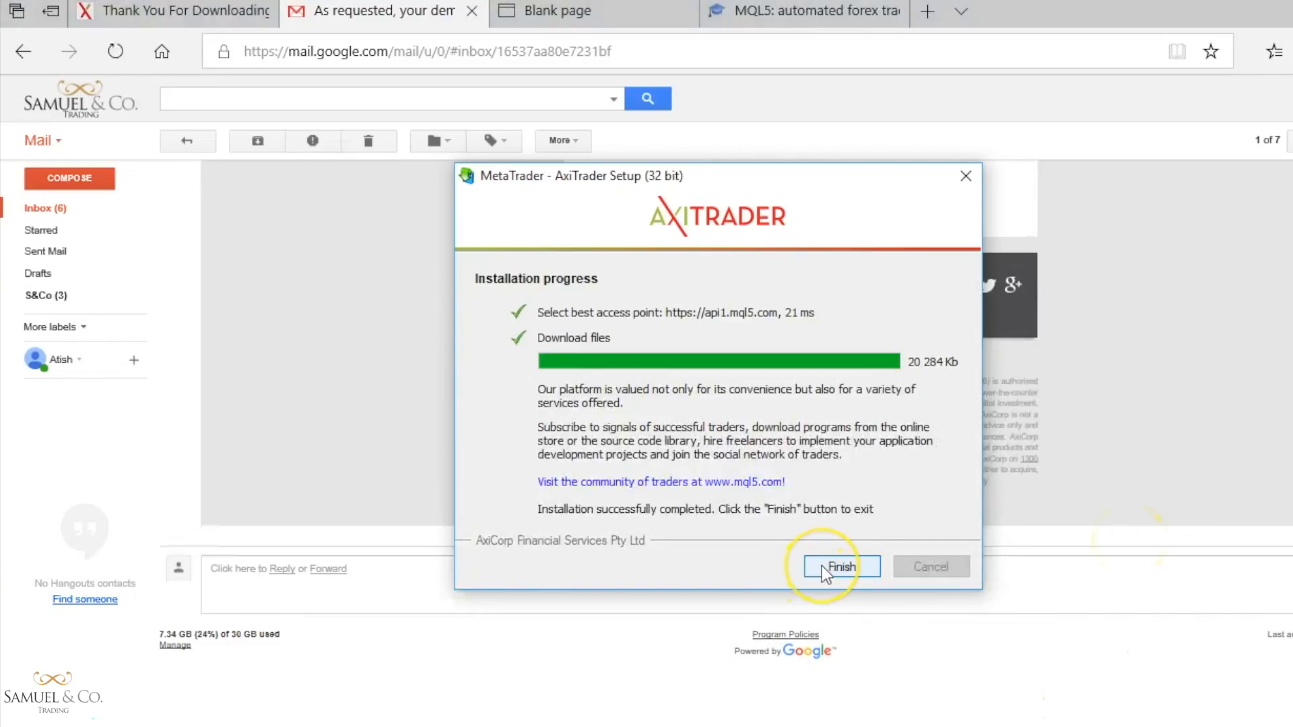
{"action": "left_click", "coordinate": [841, 567]}
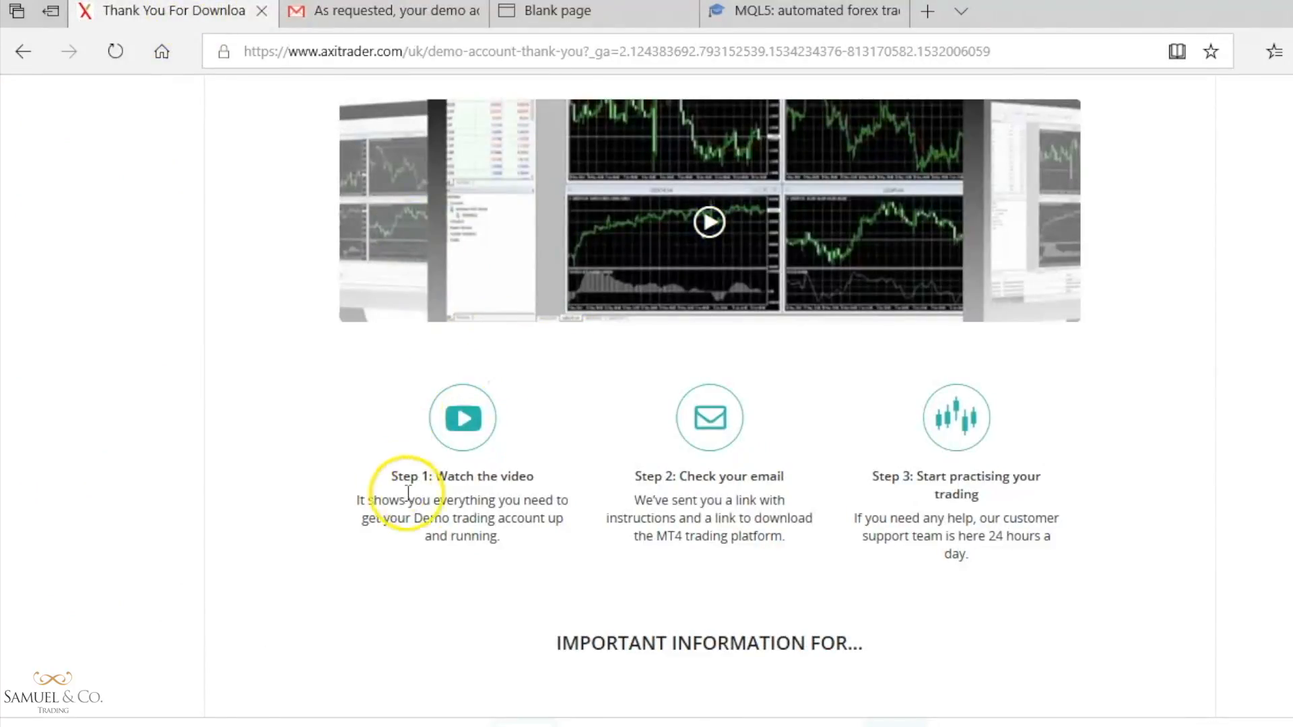
{"action": "mouse_move", "coordinate": [462, 372]}
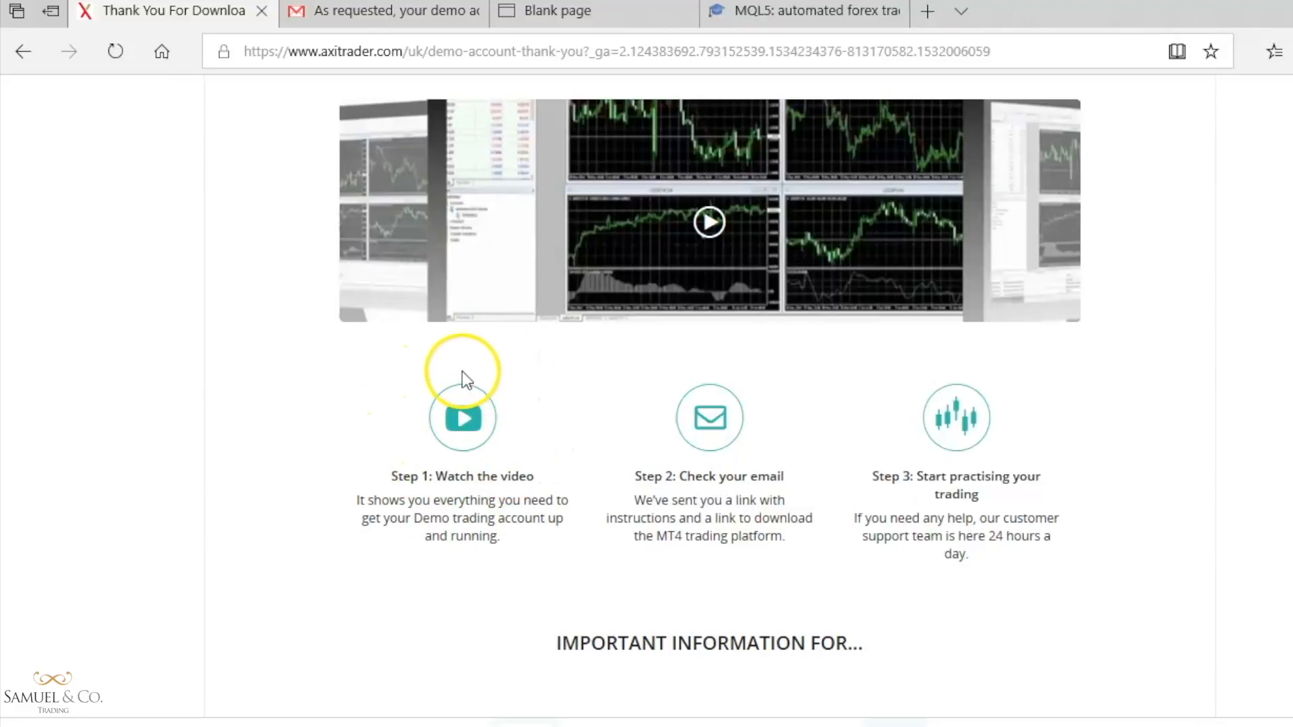
{"action": "mouse_move", "coordinate": [513, 402]}
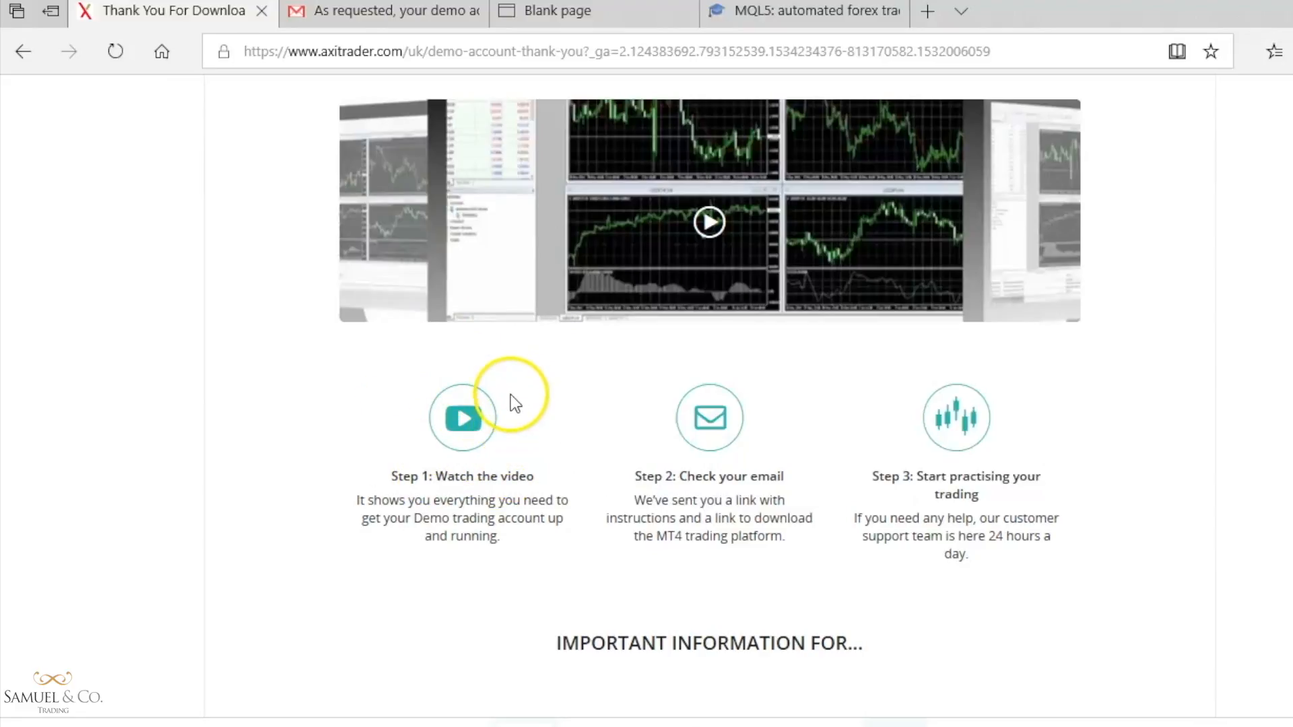
{"action": "mouse_move", "coordinate": [923, 509]}
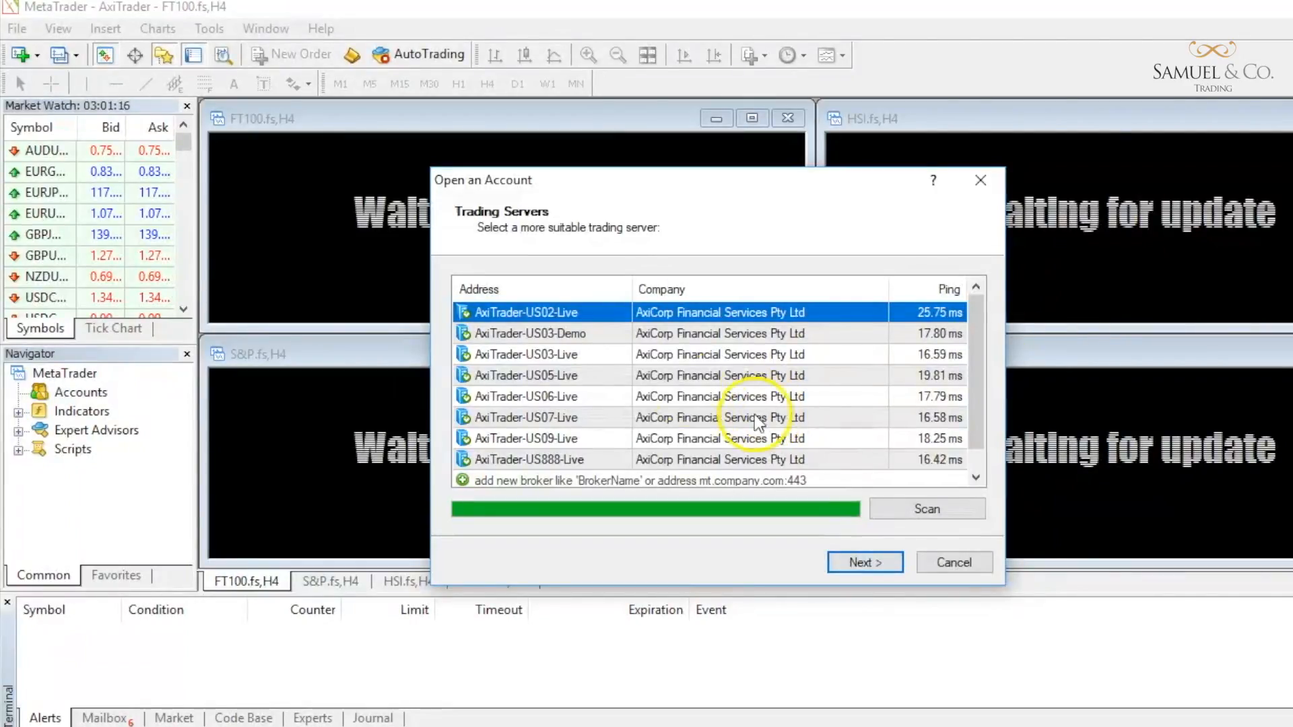
Select the AxiTrader-US03-Demo server and continue with a new demo account to the personal details form
{"action": "left_click", "coordinate": [530, 332]}
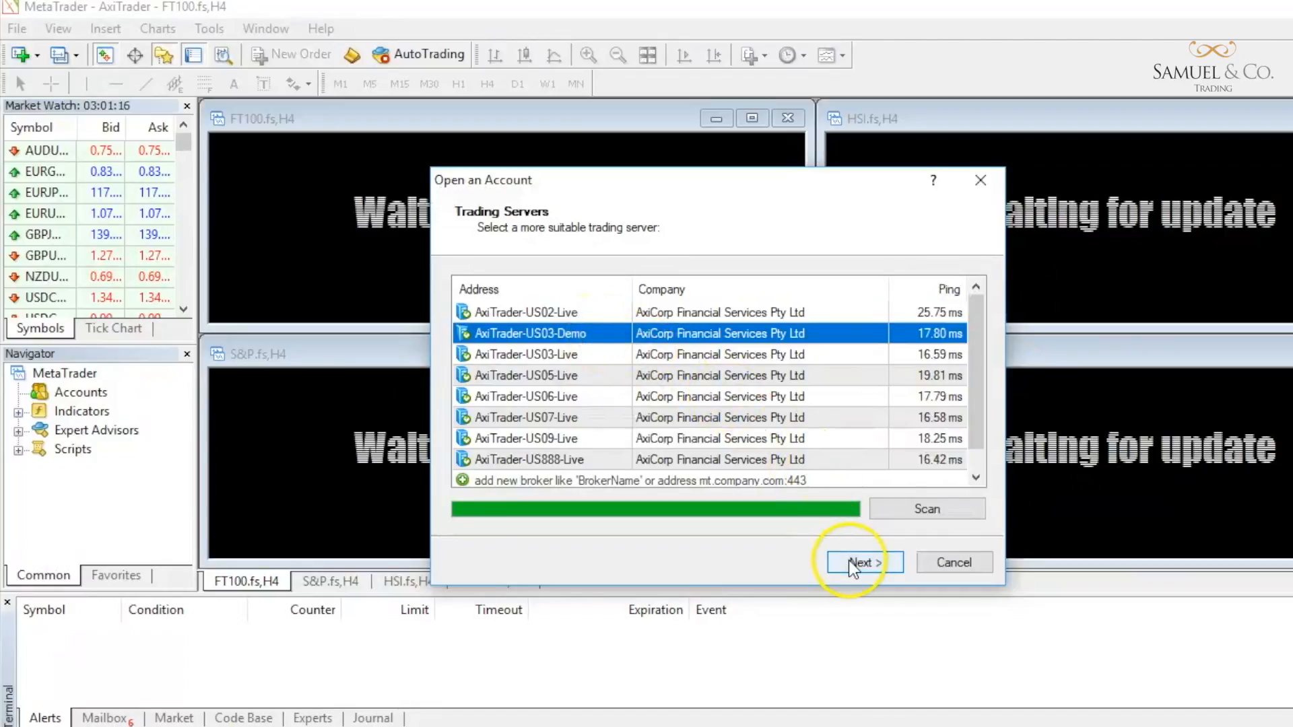
{"action": "left_click", "coordinate": [863, 563]}
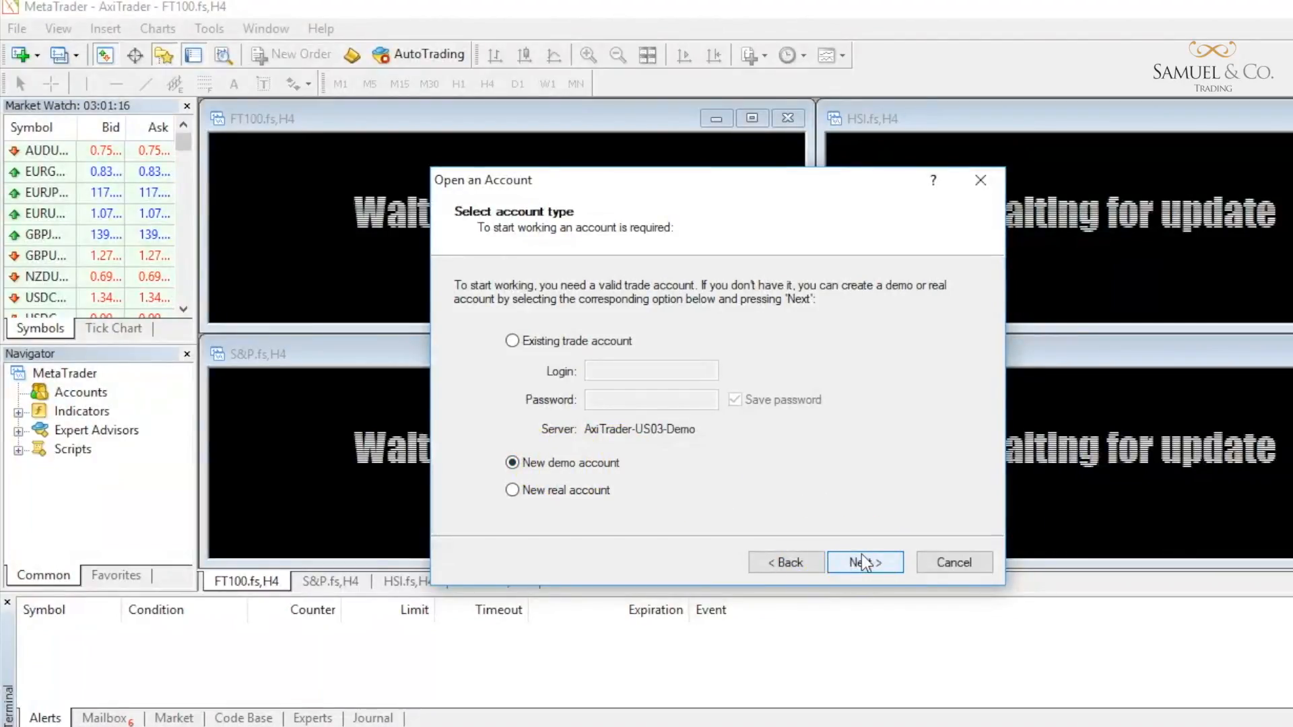
{"action": "left_click", "coordinate": [863, 563]}
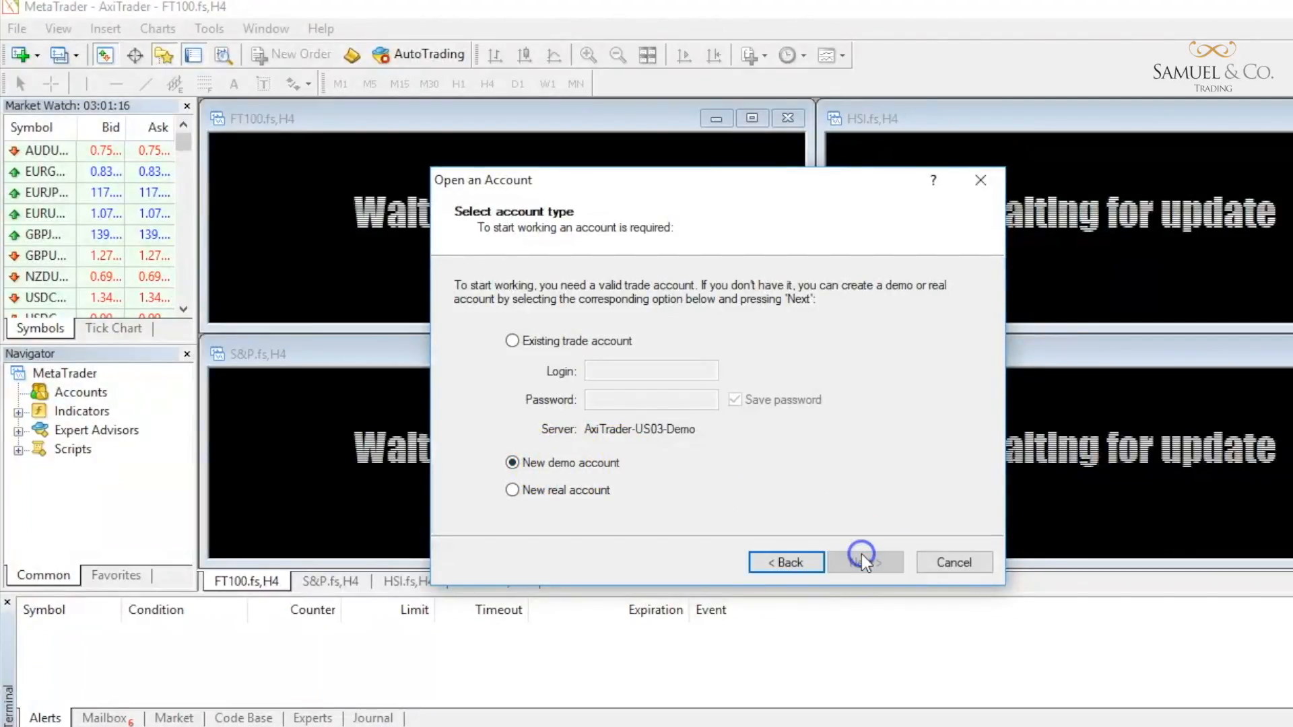
{"action": "left_click", "coordinate": [862, 563]}
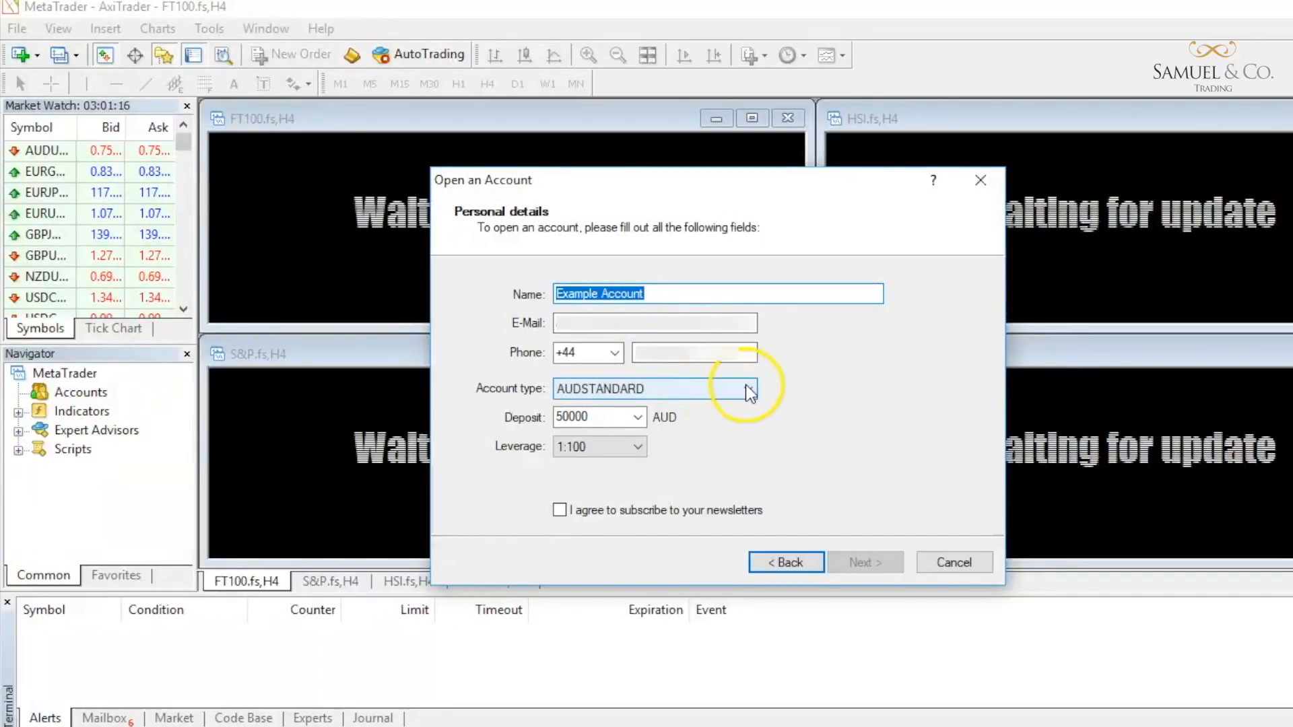
Choose the USDSTANDARD account type with a 10000 deposit and submit the registration
{"action": "left_click", "coordinate": [746, 388]}
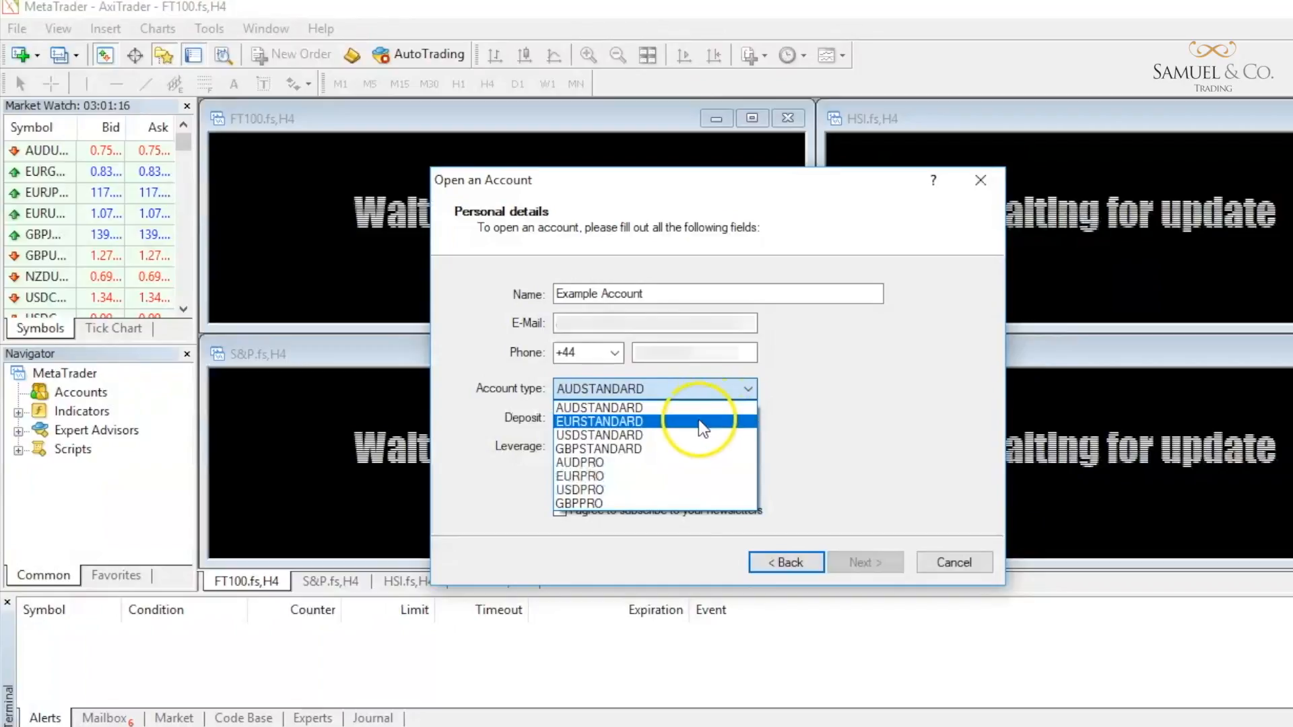
{"action": "mouse_move", "coordinate": [692, 435]}
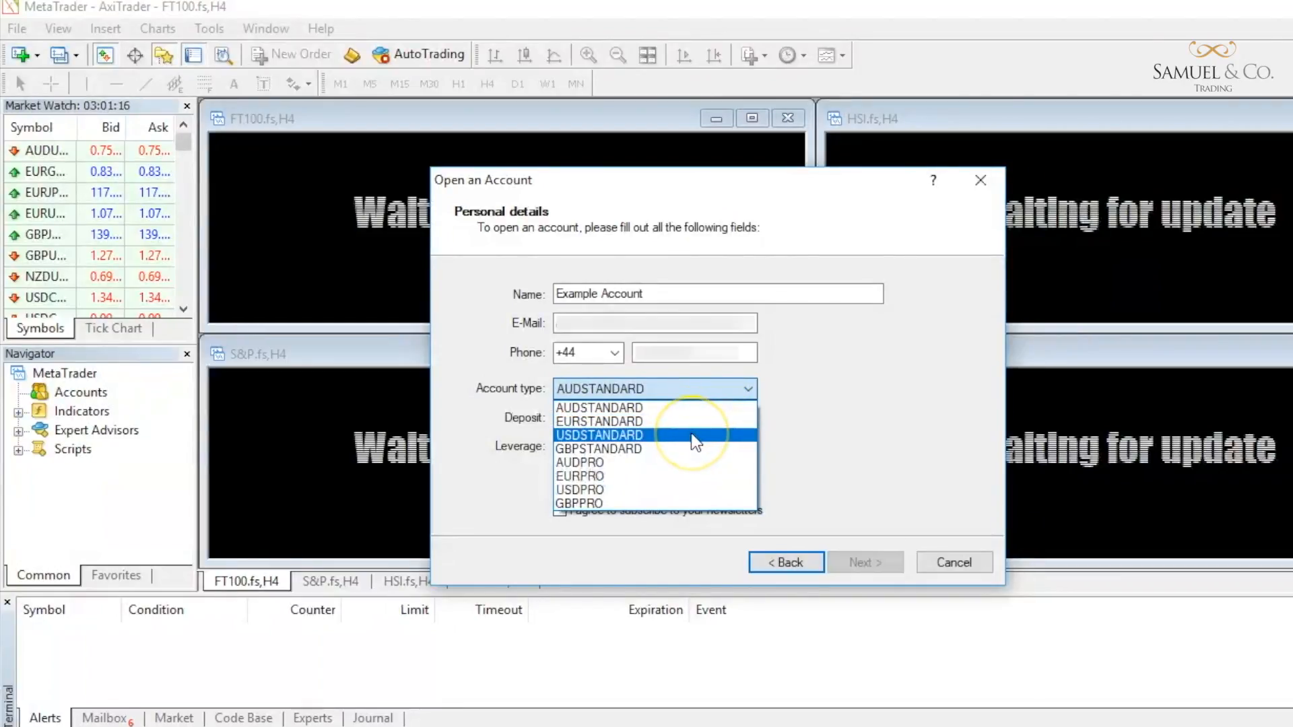
{"action": "left_click", "coordinate": [599, 434]}
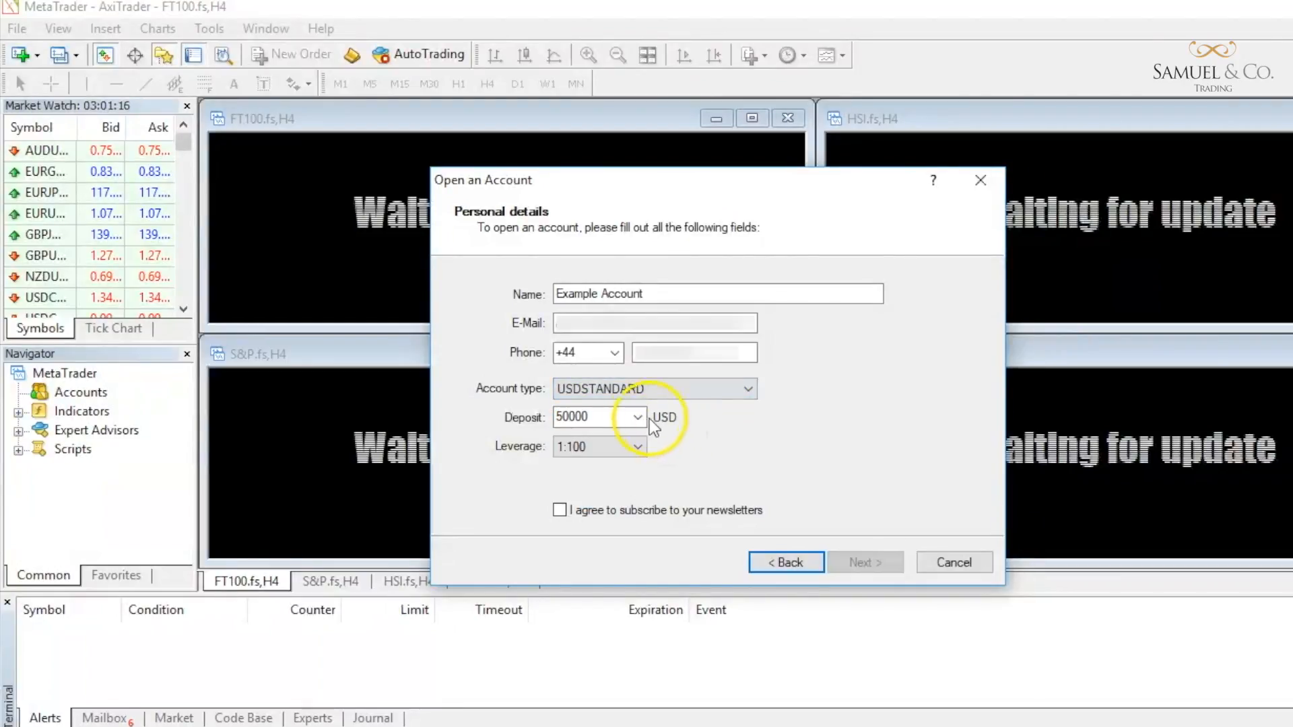
{"action": "left_click", "coordinate": [637, 416]}
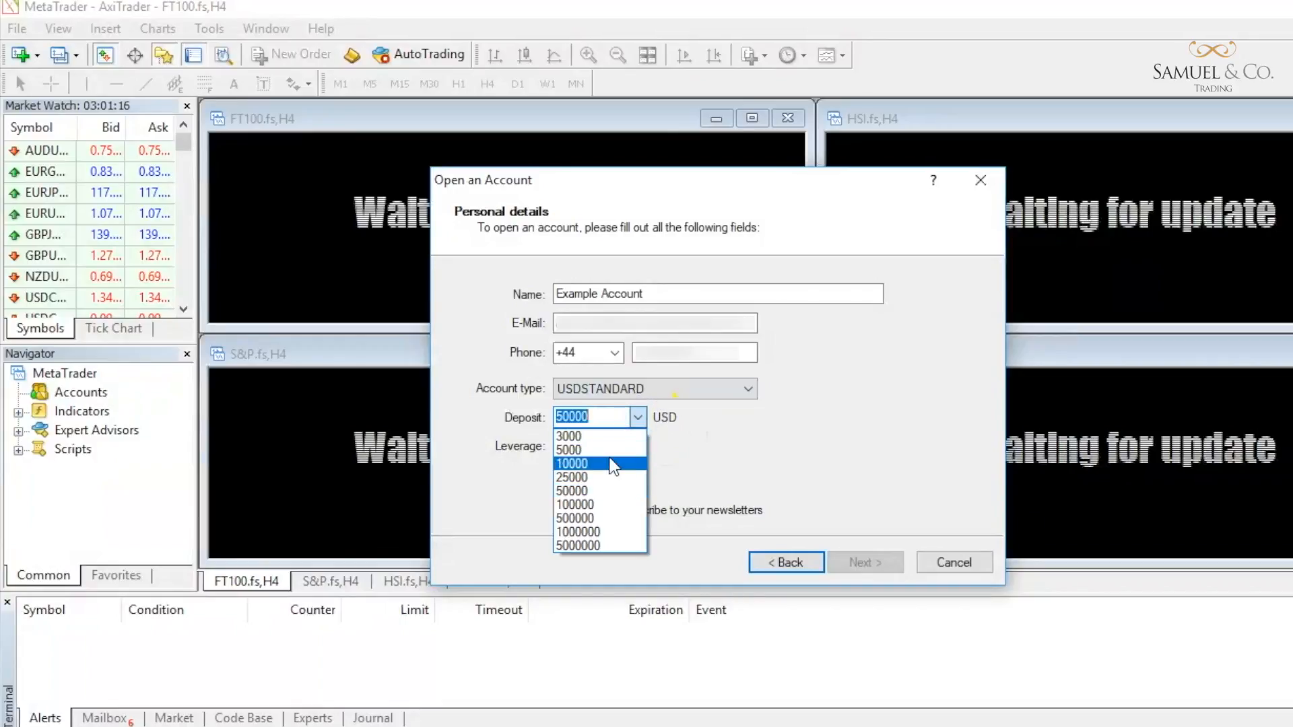
{"action": "left_click", "coordinate": [570, 463]}
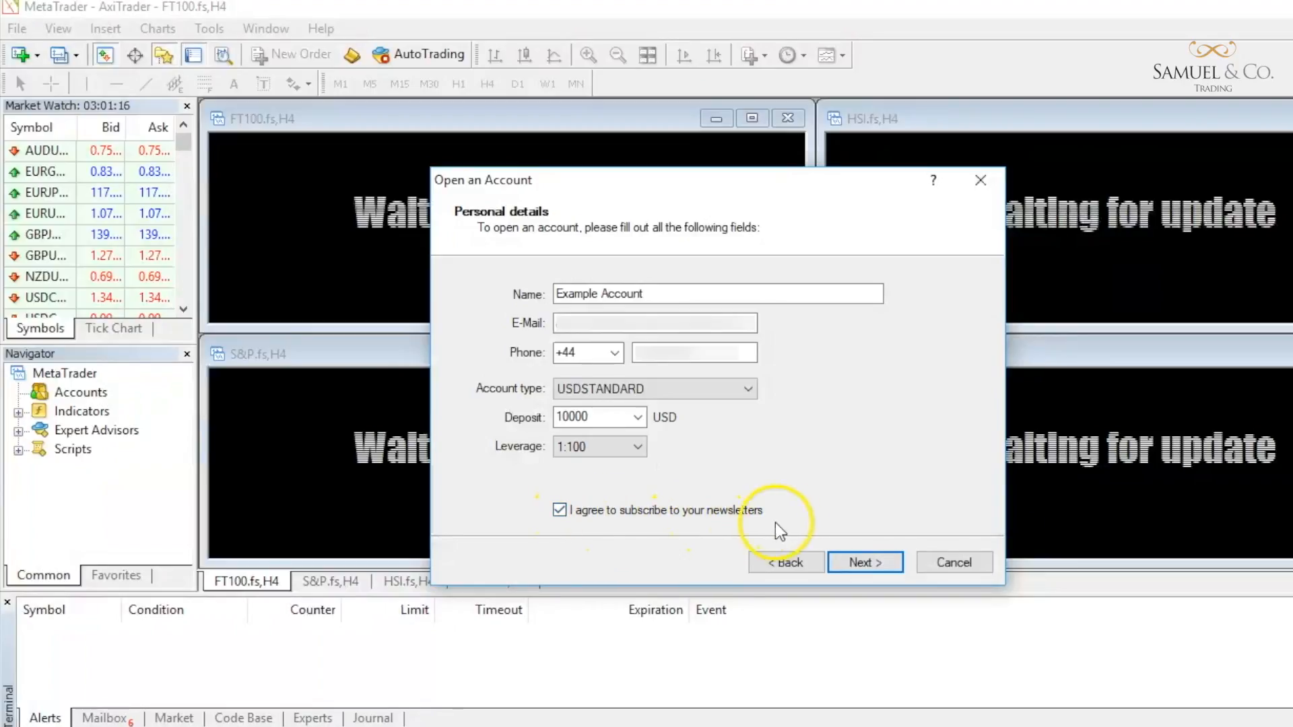
{"action": "mouse_move", "coordinate": [773, 520]}
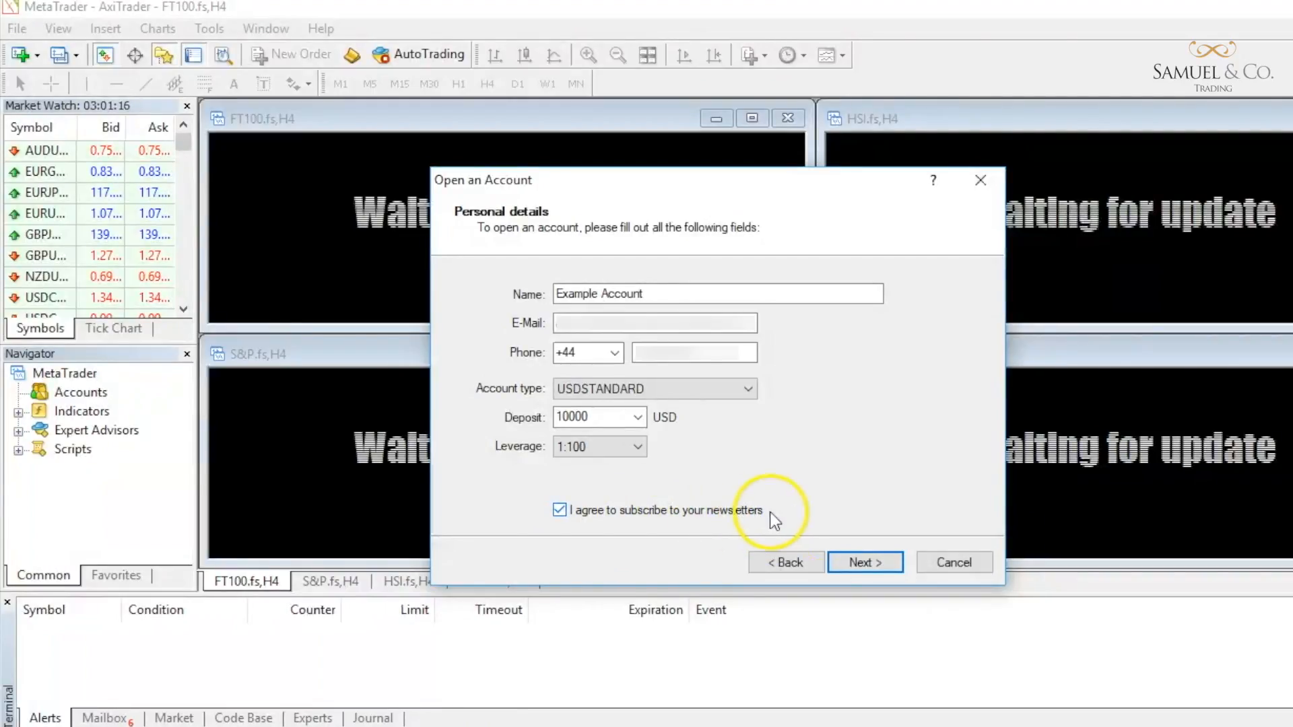
{"action": "left_click", "coordinate": [865, 561]}
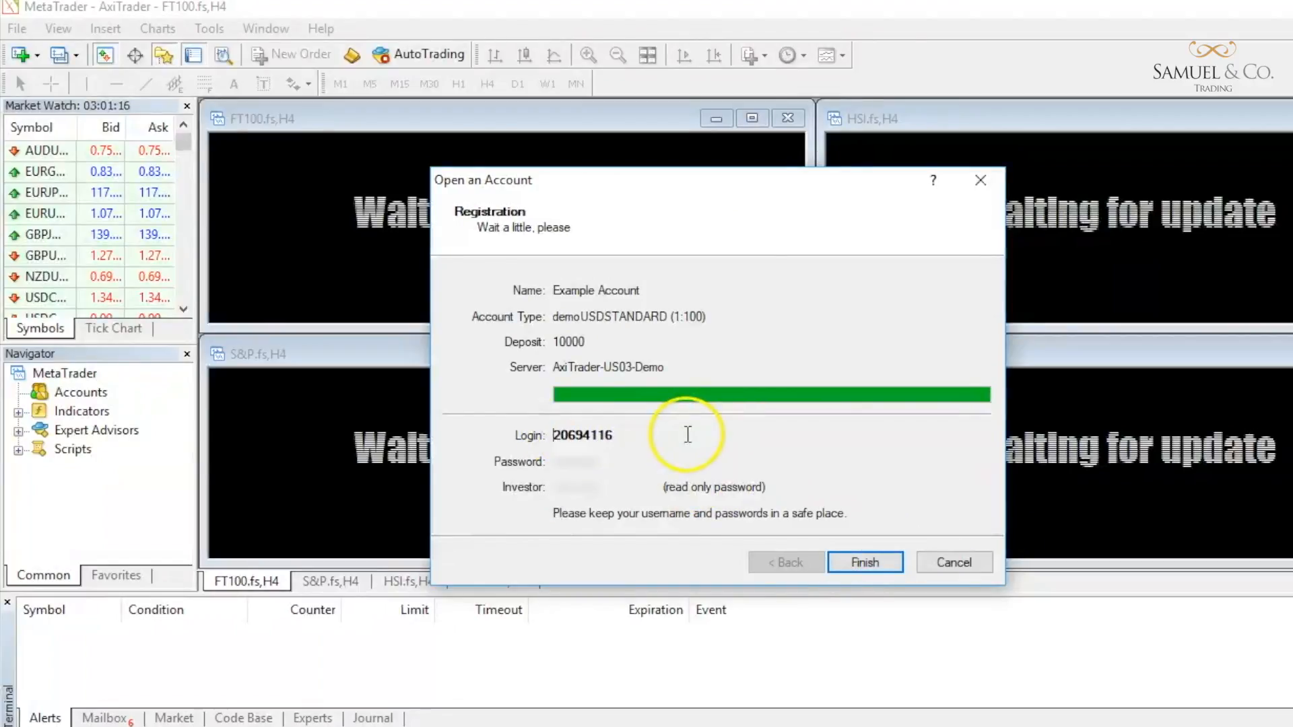
{"action": "mouse_move", "coordinate": [577, 435]}
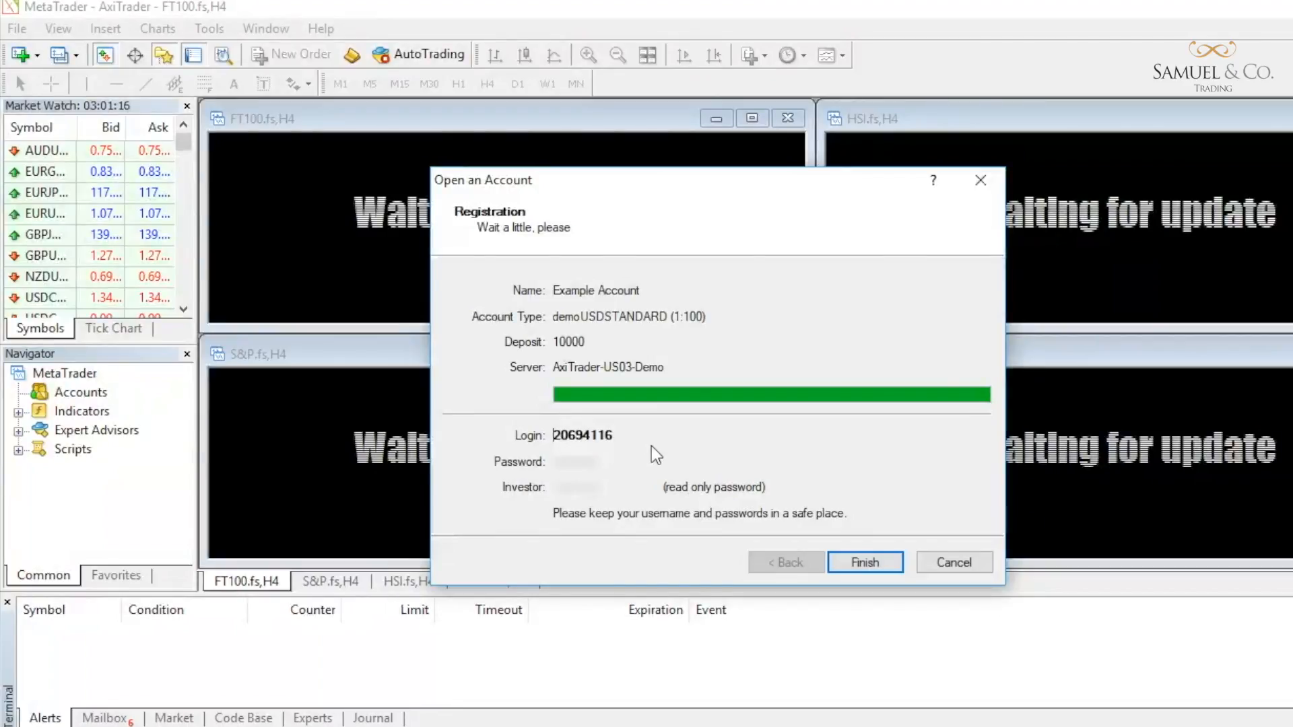
Finish the account wizard once the demo login credentials are issued
{"action": "left_click", "coordinate": [864, 562]}
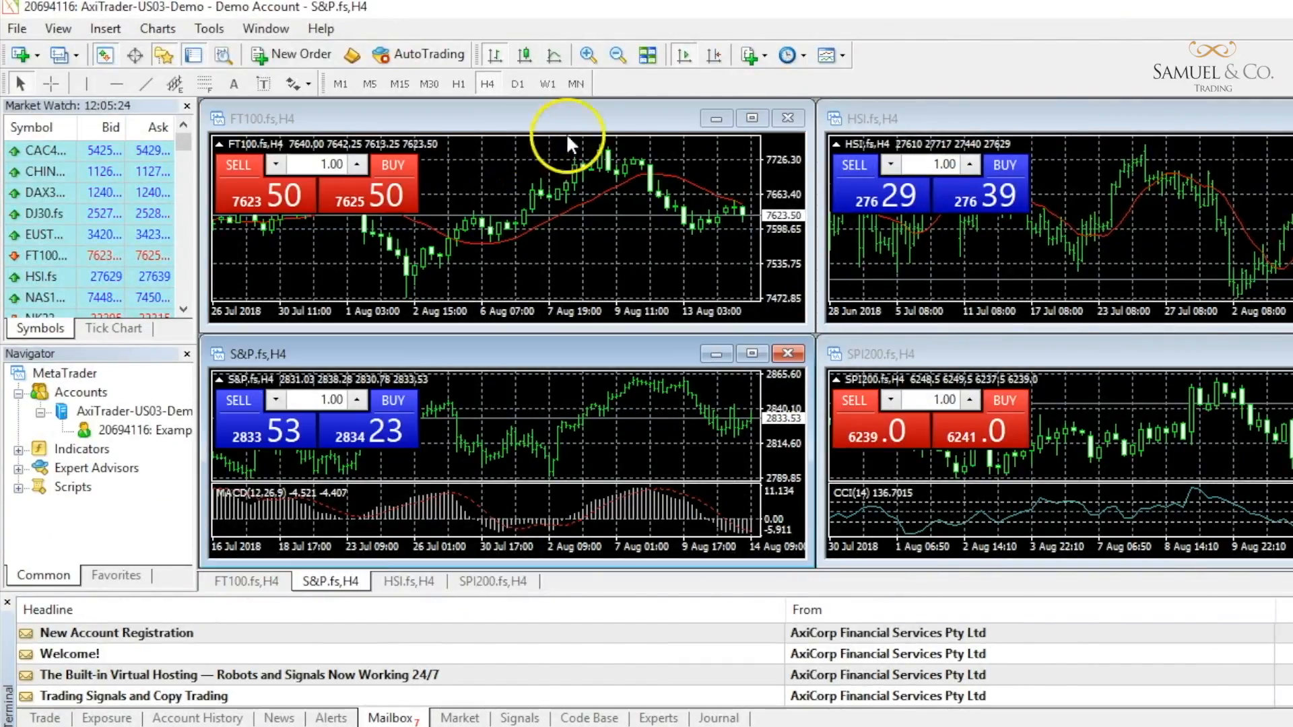
Close the FT100.fs,H4 chart window, leaving HSI, S&P and SPI200 open
{"action": "left_click", "coordinate": [785, 119]}
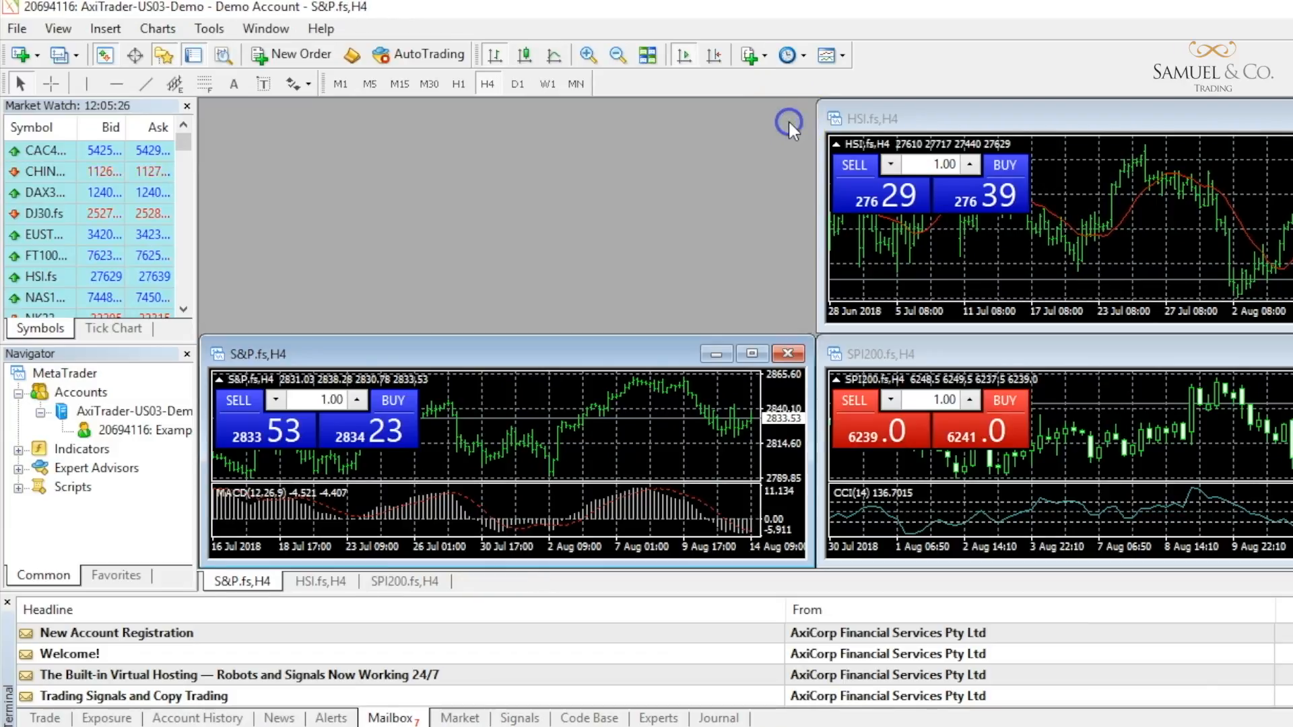